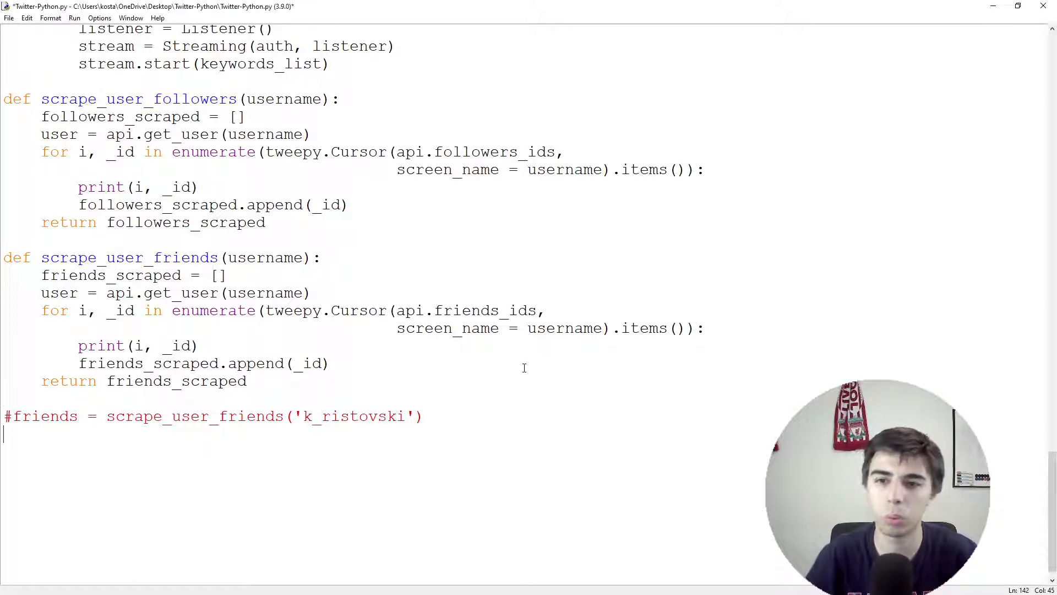
- Add stub definitions follow(screen_name) and unfollow() below the commented friends call
{"action": "scroll", "scroll_direction": "up", "scroll_amount": 3}
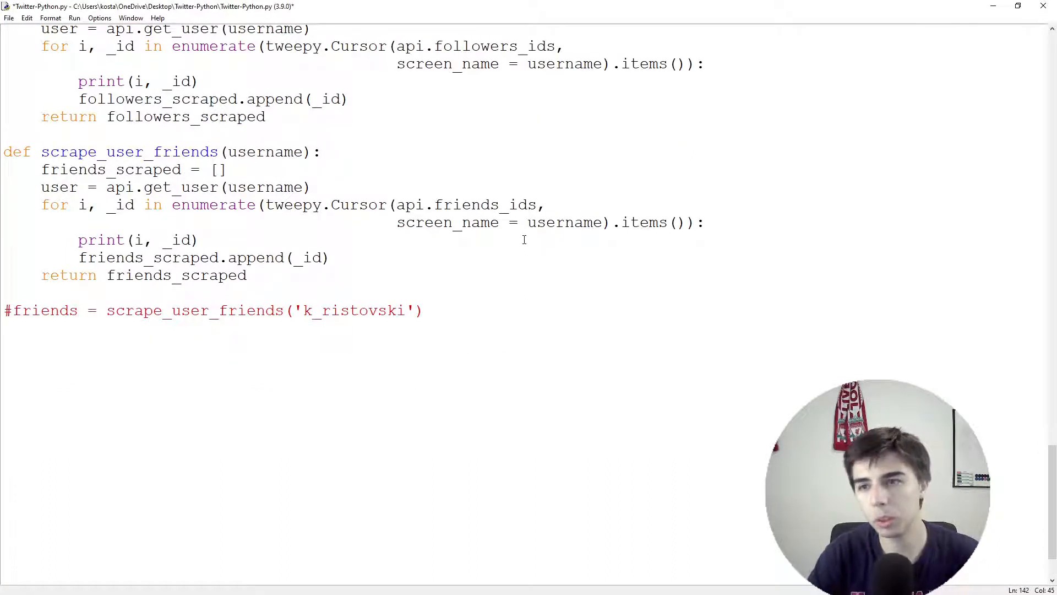
{"action": "type", "text": "def"}
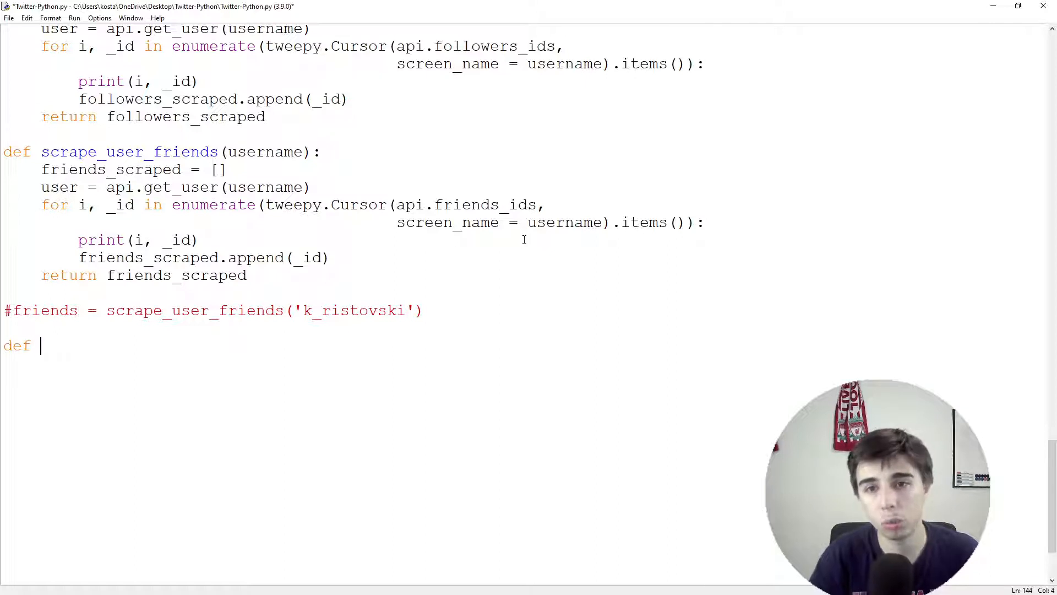
{"action": "type", "text": "follow()"}
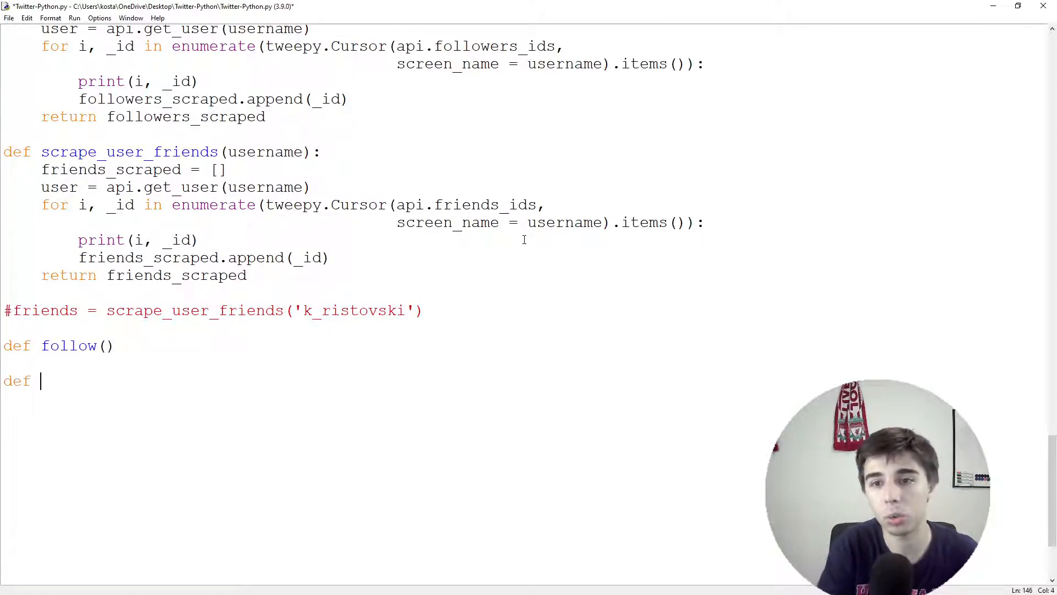
{"action": "type", "text": "unfollow()"}
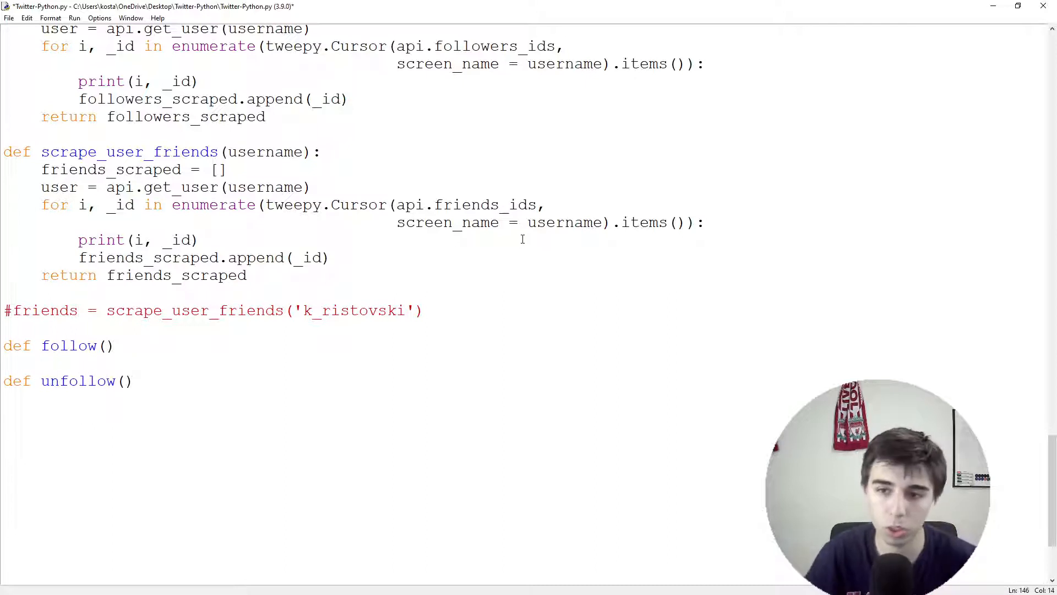
{"action": "left_click", "coordinate": [107, 345]}
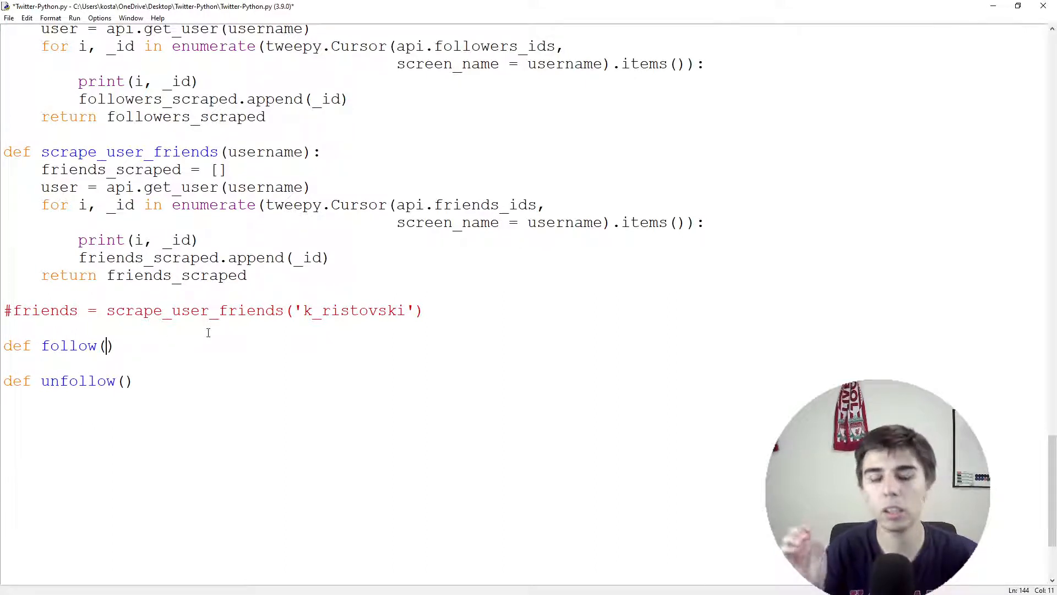
{"action": "type", "text": "screen"}
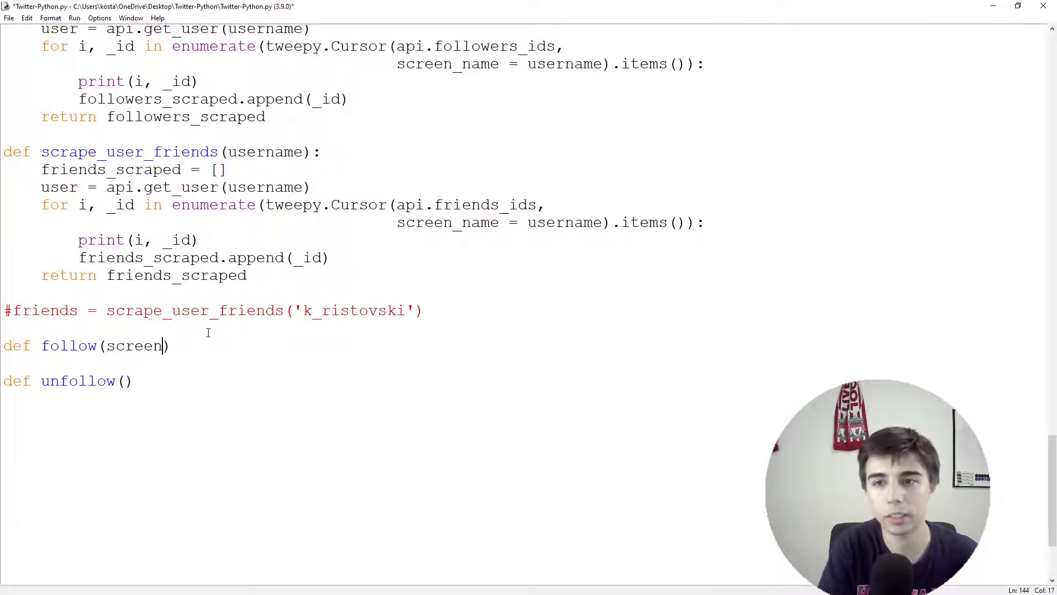
{"action": "type", "text": "_name"}
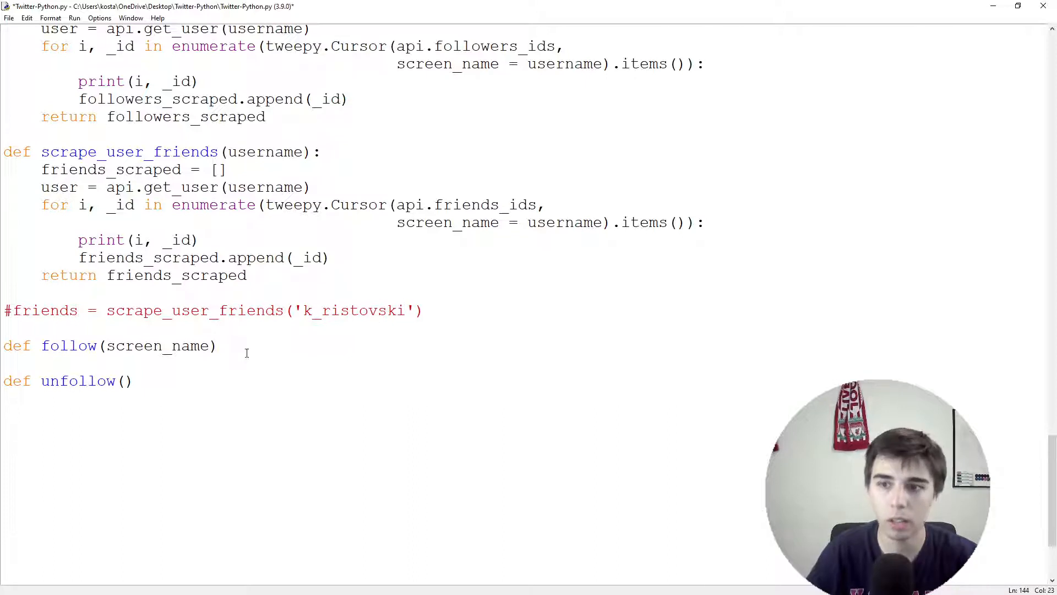
- Give follow the body api.create_friendship(screen_name), and give unfollow screen_name and api.destroy_friendship(screen_name)
{"action": "type", "text": ":"}
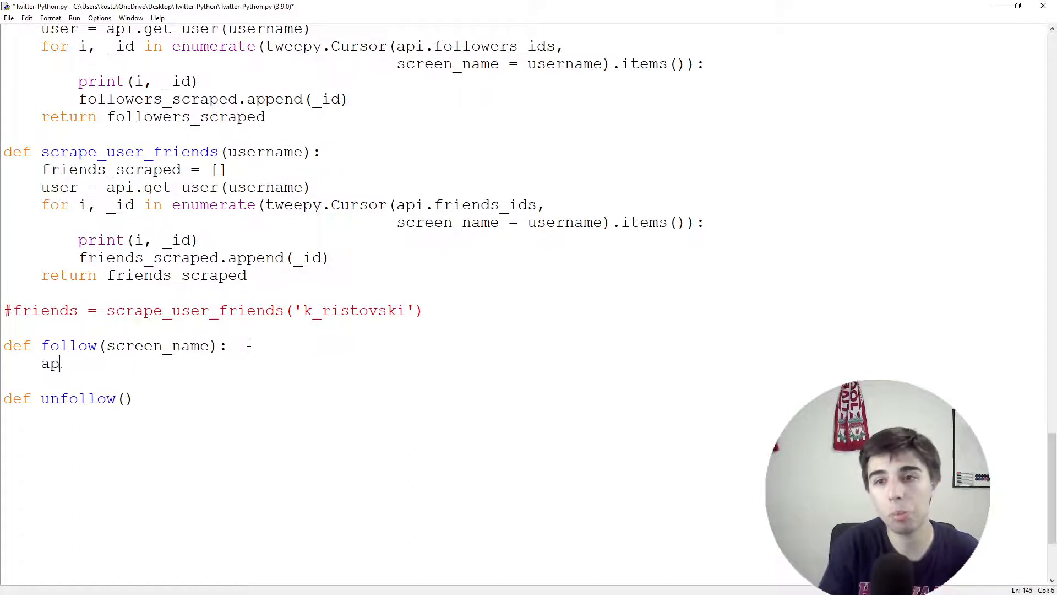
{"action": "type", "text": "i.create_fri"}
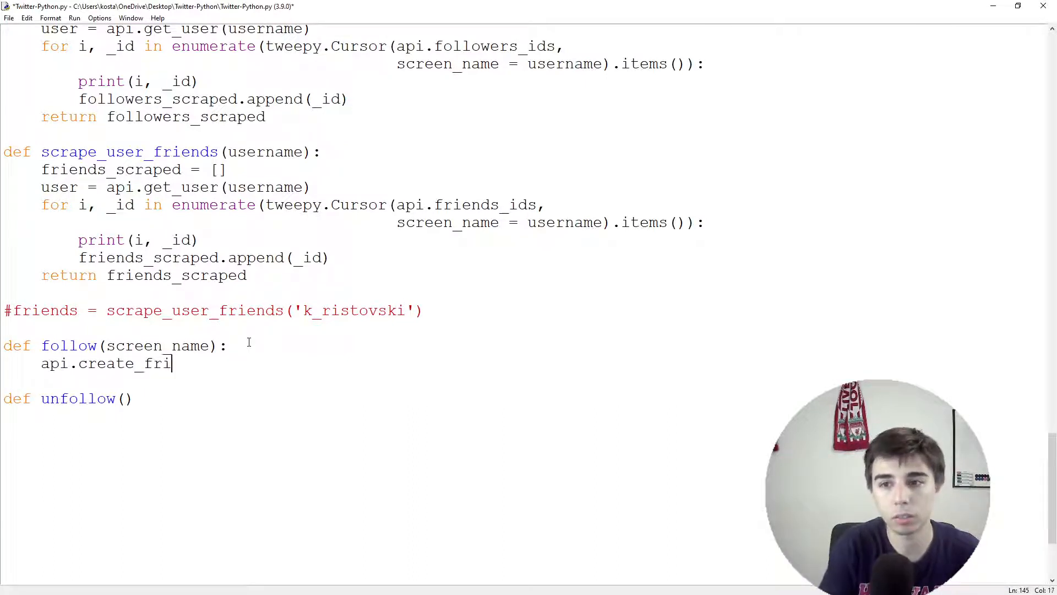
{"action": "type", "text": "endship(screen_name"}
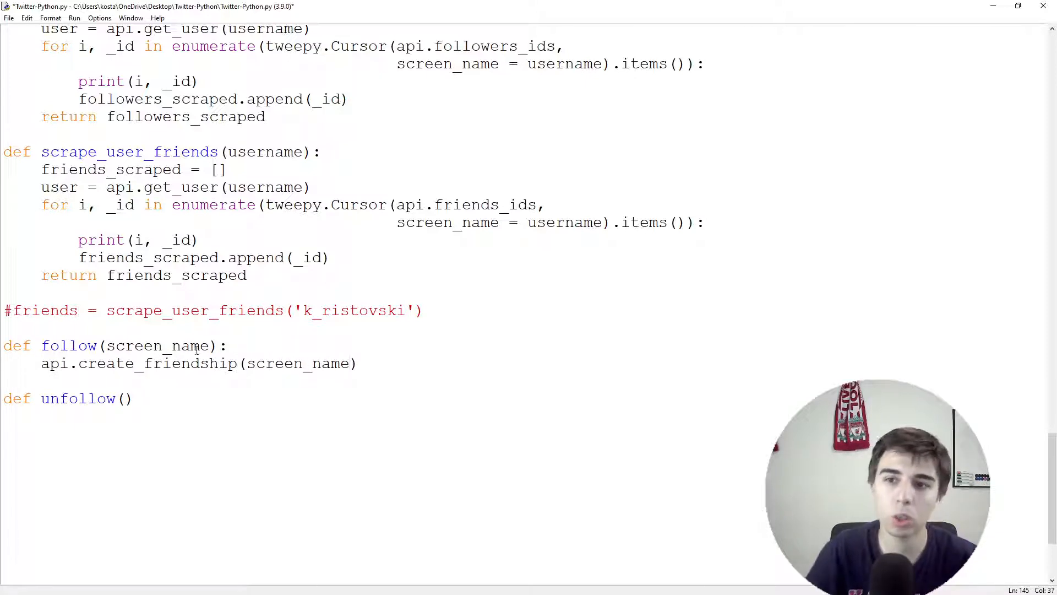
{"action": "double_click", "coordinate": [157, 345]}
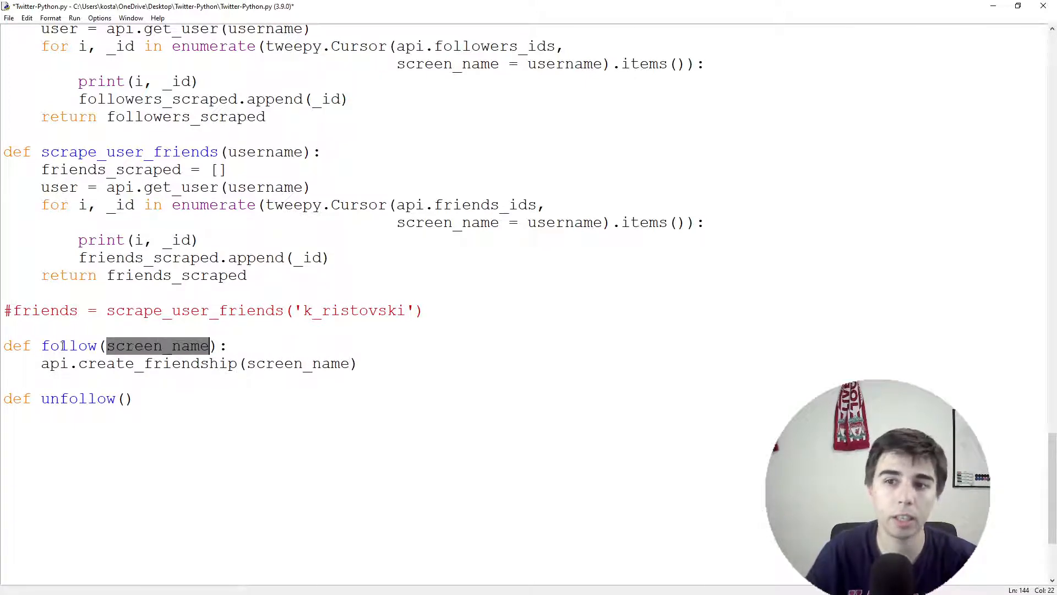
{"action": "left_click", "coordinate": [271, 346]}
{"action": "type", "text": "scree"}
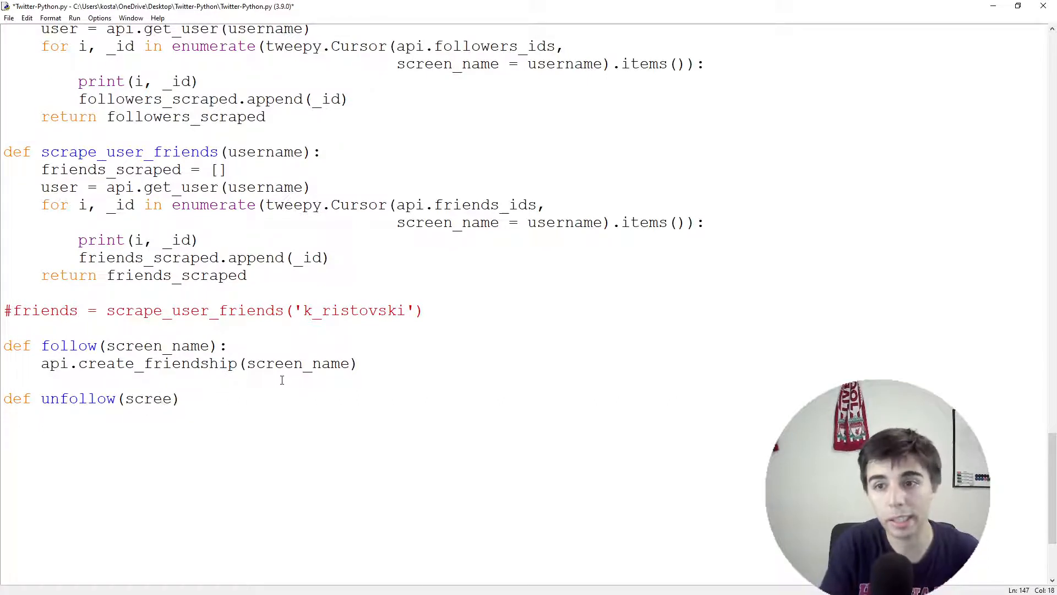
{"action": "type", "text": "n_name)"}
{"action": "type", "text": "api.destro_friendship(screen_name"}
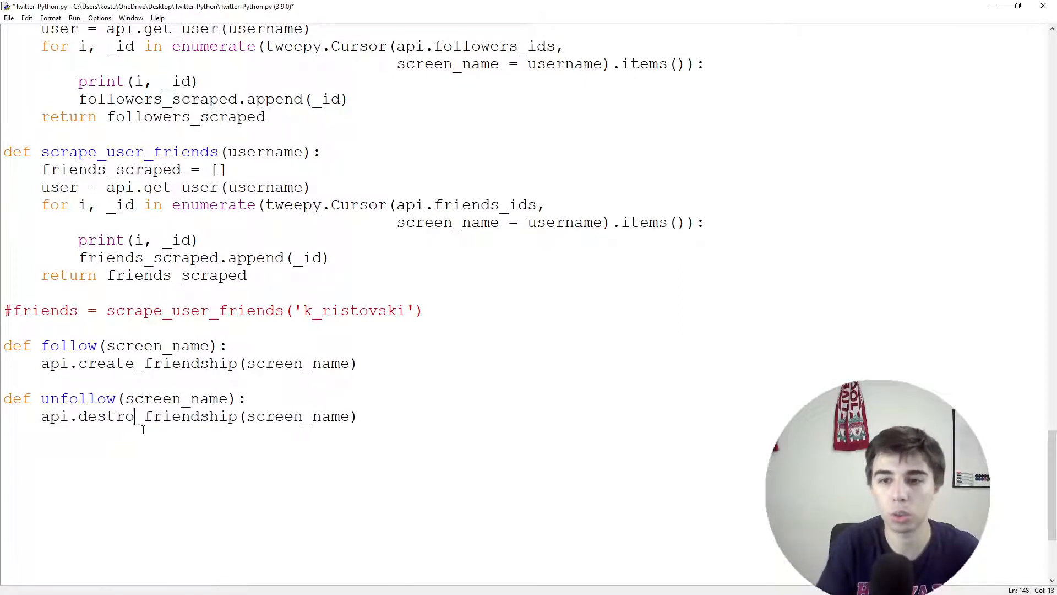
{"action": "type", "text": "y"}
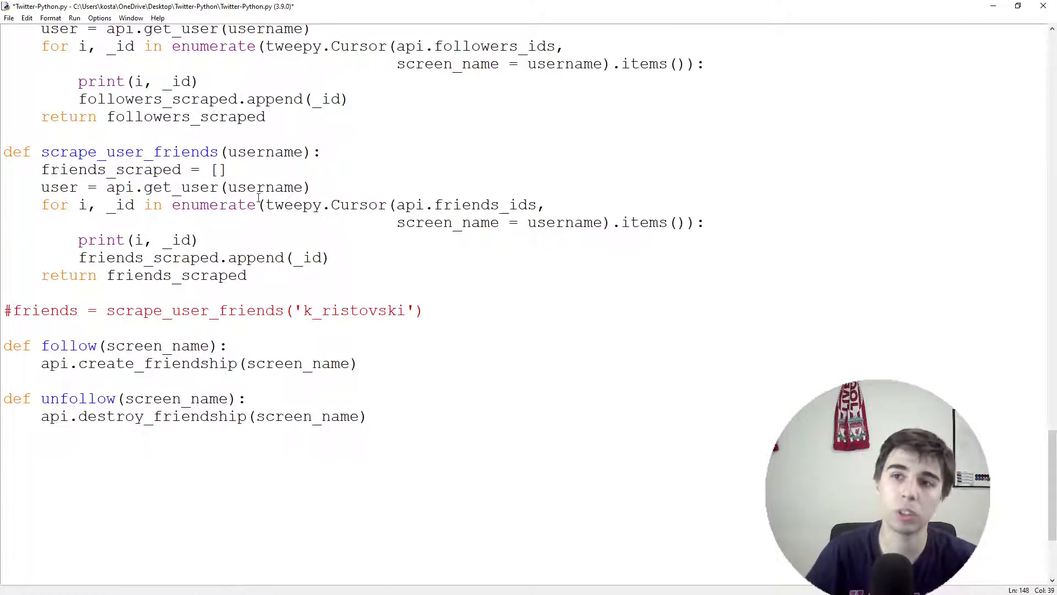
{"action": "scroll", "scroll_direction": "up", "scroll_amount": 3}
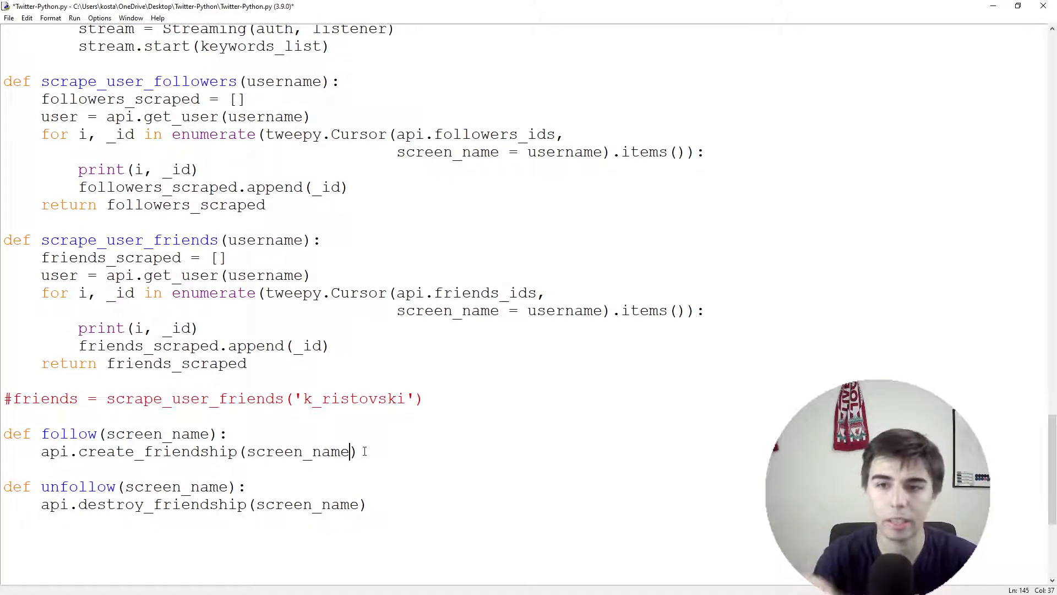
{"action": "scroll", "scroll_direction": "down", "scroll_amount": 3}
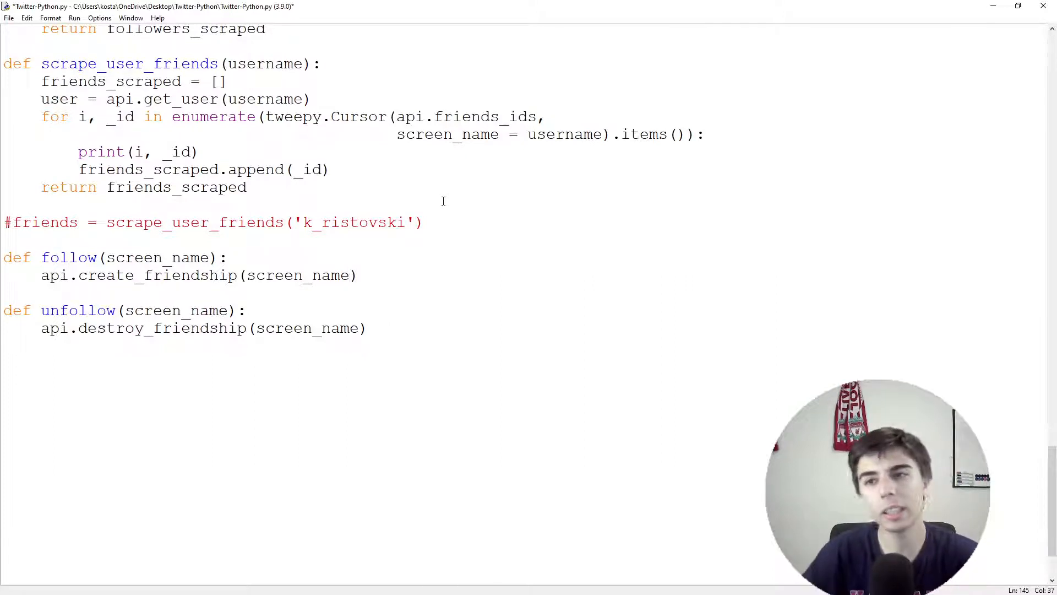
{"action": "left_click", "coordinate": [369, 328]}
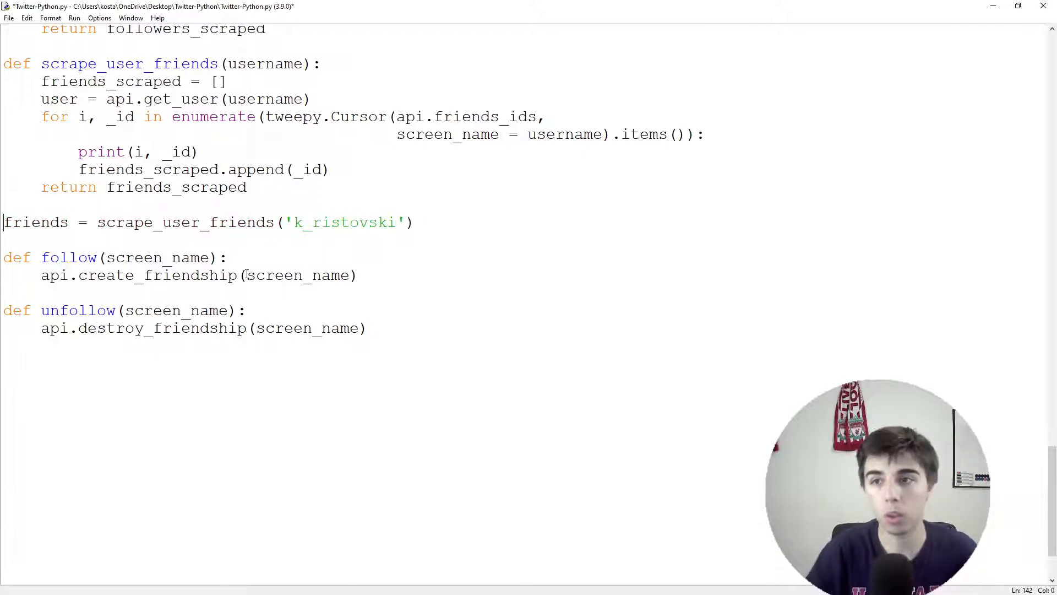
{"action": "key", "text": "Delete"}
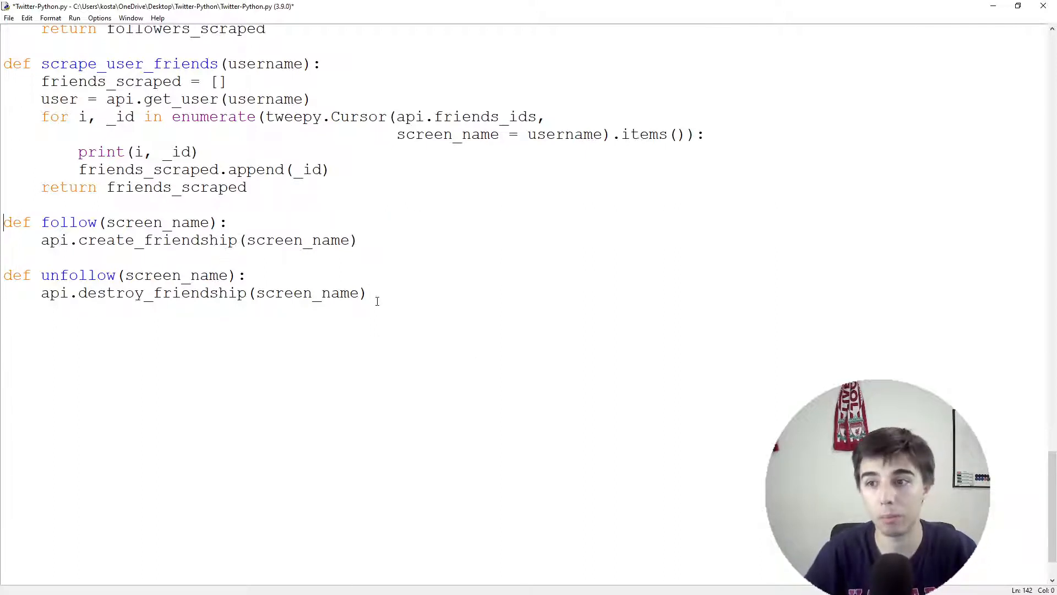
{"action": "type", "text": "friends = scrape_user_friends('k_ristovski')"}
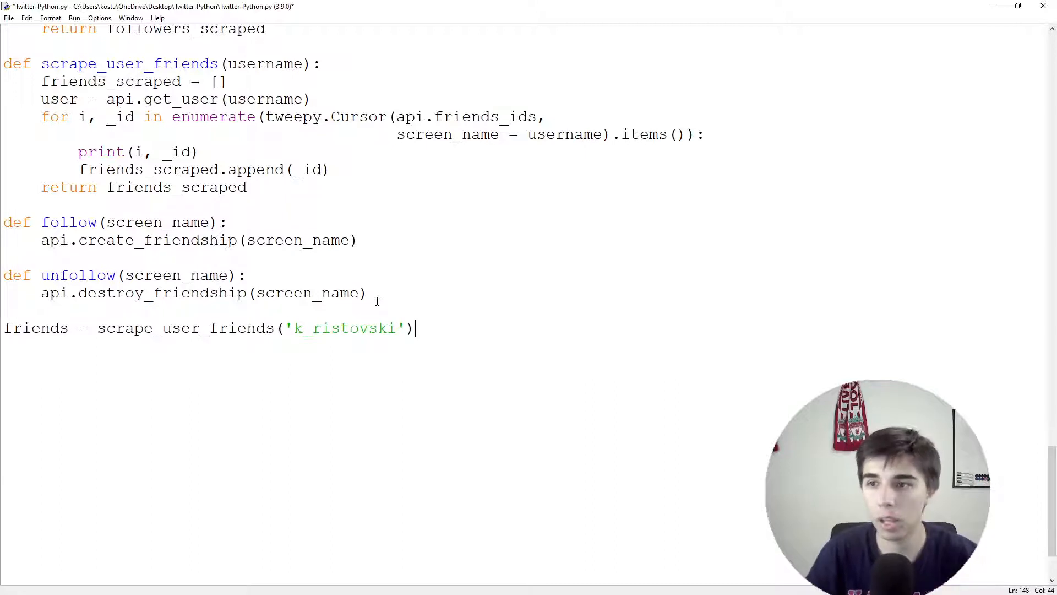
{"action": "key", "text": "Return"}
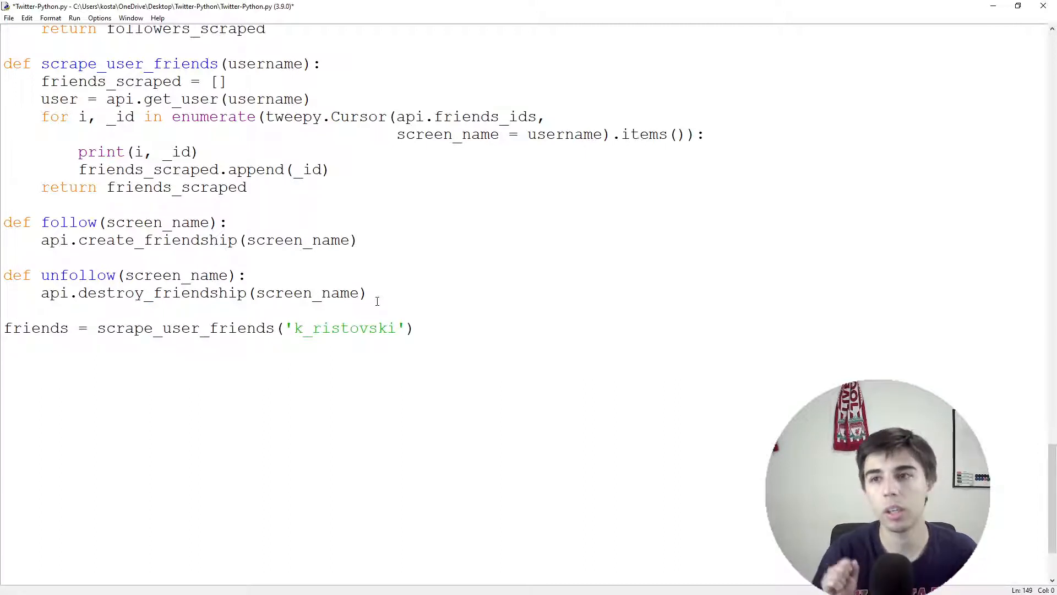
{"action": "double_click", "coordinate": [307, 292]}
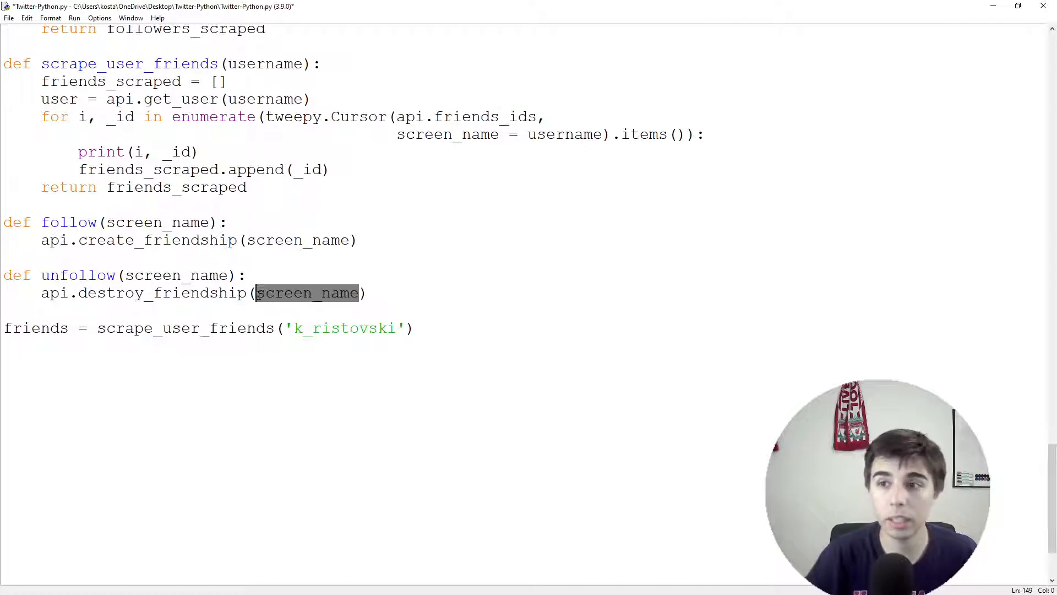
{"action": "double_click", "coordinate": [68, 222]}
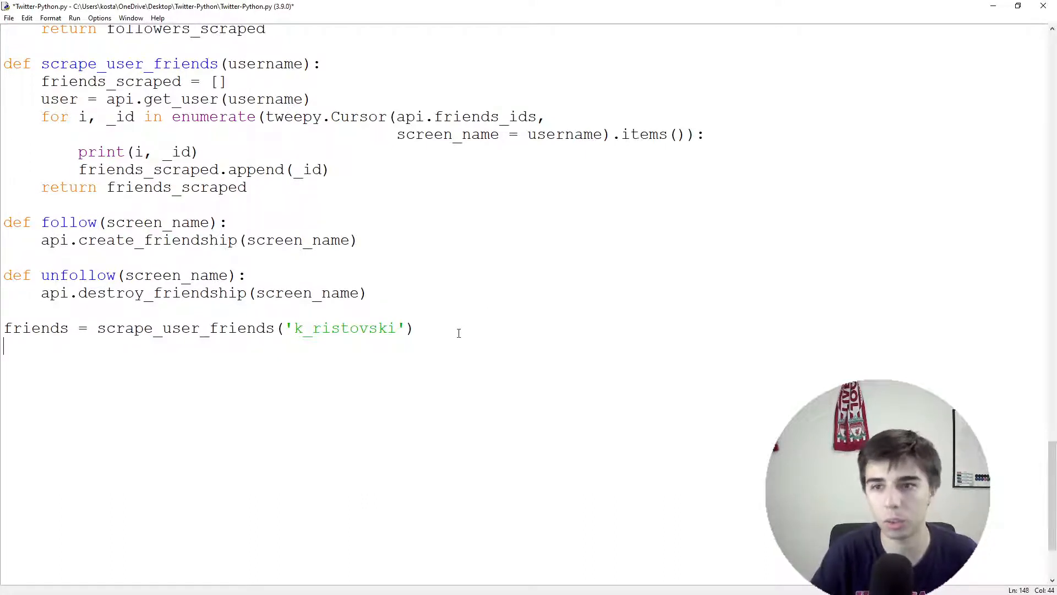
- Start a for loop that indexes over friends
{"action": "type", "text": "for i in range(len"}
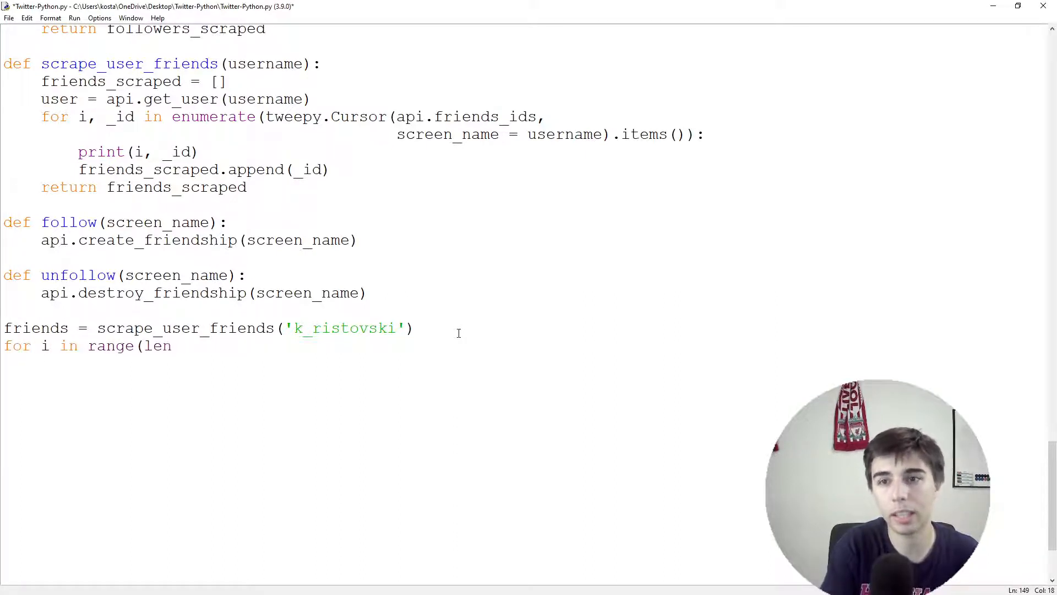
{"action": "type", "text": "(friends)):"}
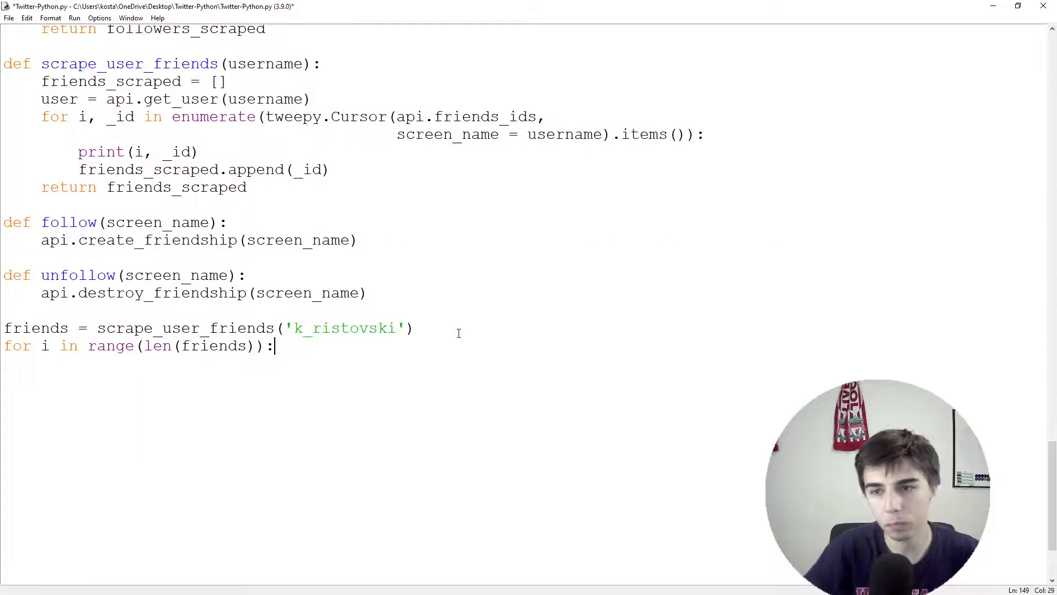
{"action": "double_click", "coordinate": [199, 346]}
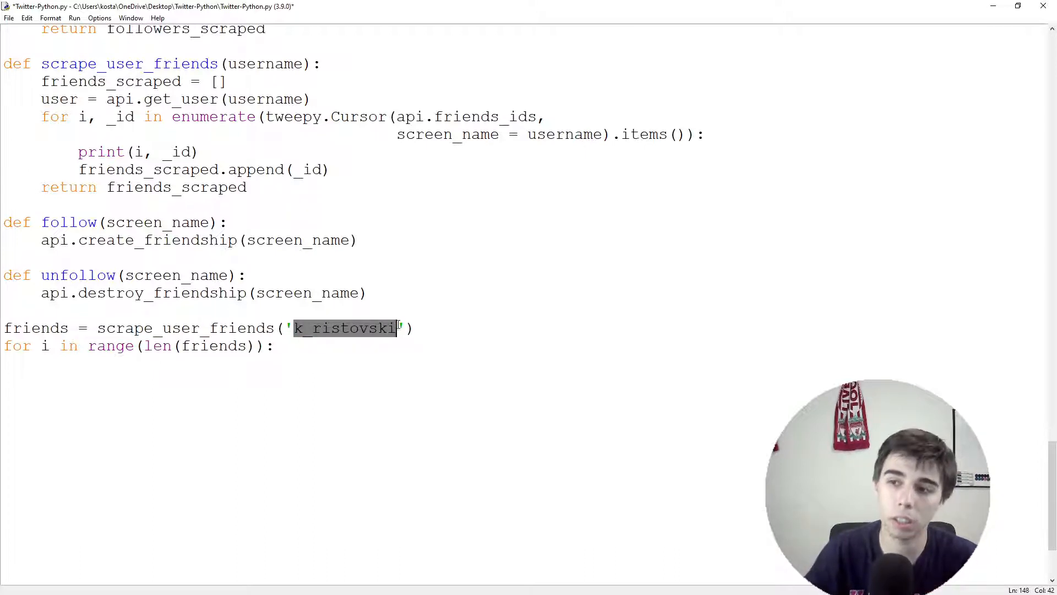
{"action": "left_click", "coordinate": [418, 328]}
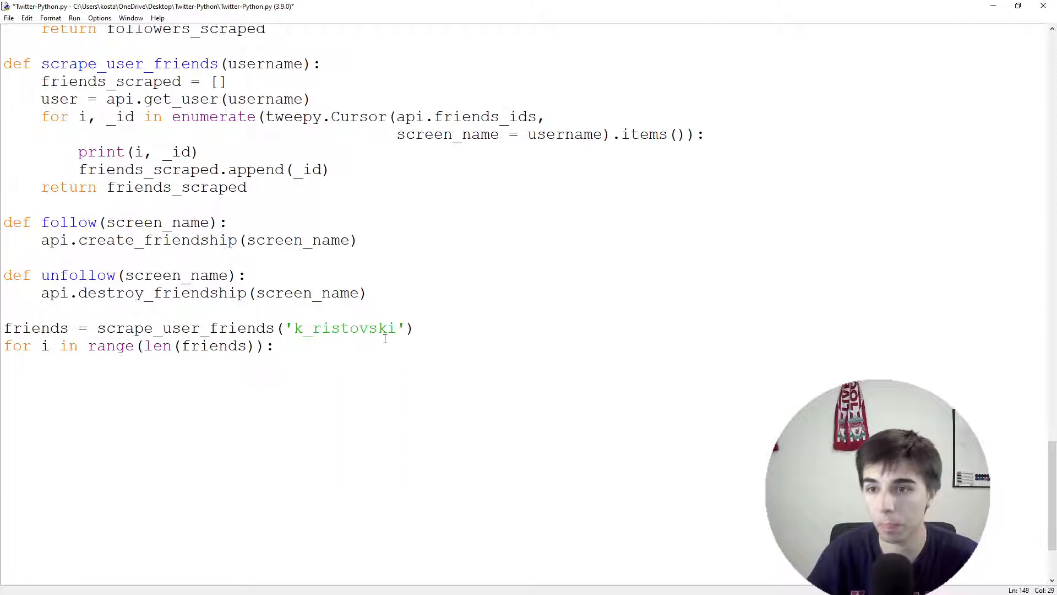
- Set screen_name for each friend with api.get_user(...).screen_name inside the loop
{"action": "double_click", "coordinate": [45, 346]}
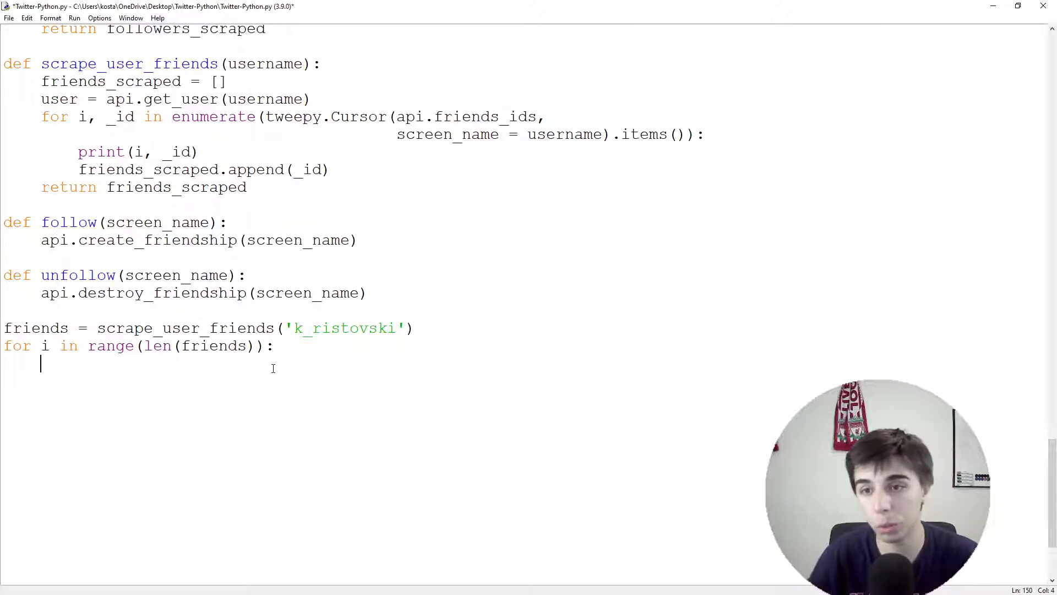
{"action": "type", "text": "user"}
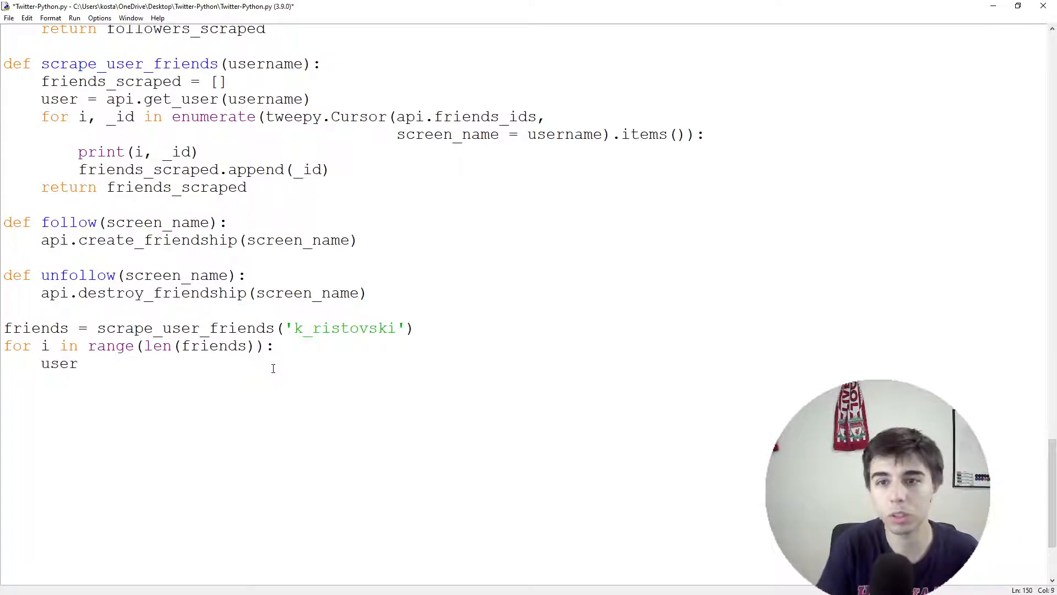
{"action": "type", "text": "="}
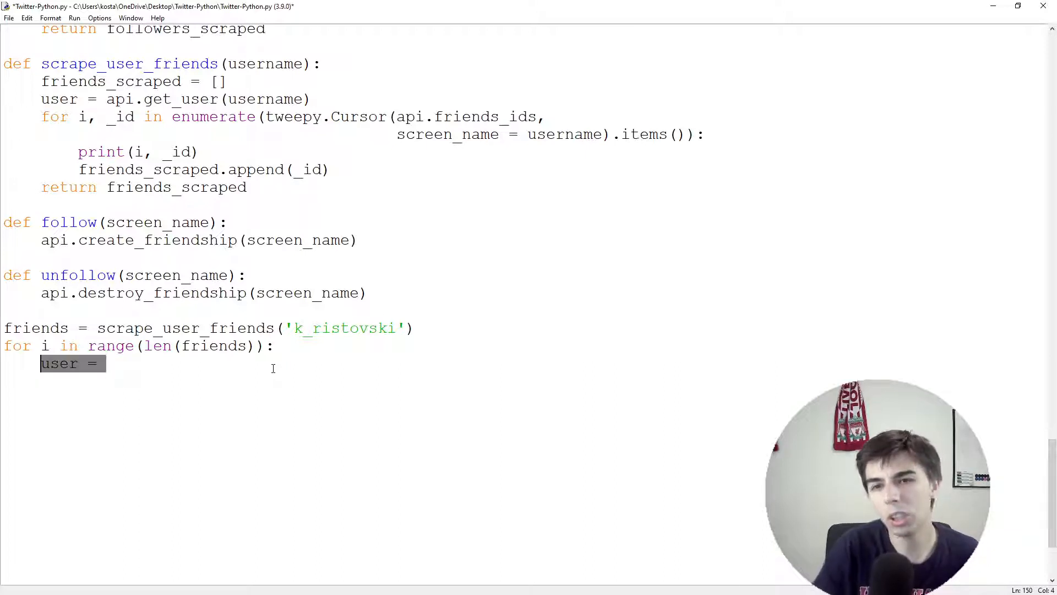
{"action": "type", "text": "screen_name"}
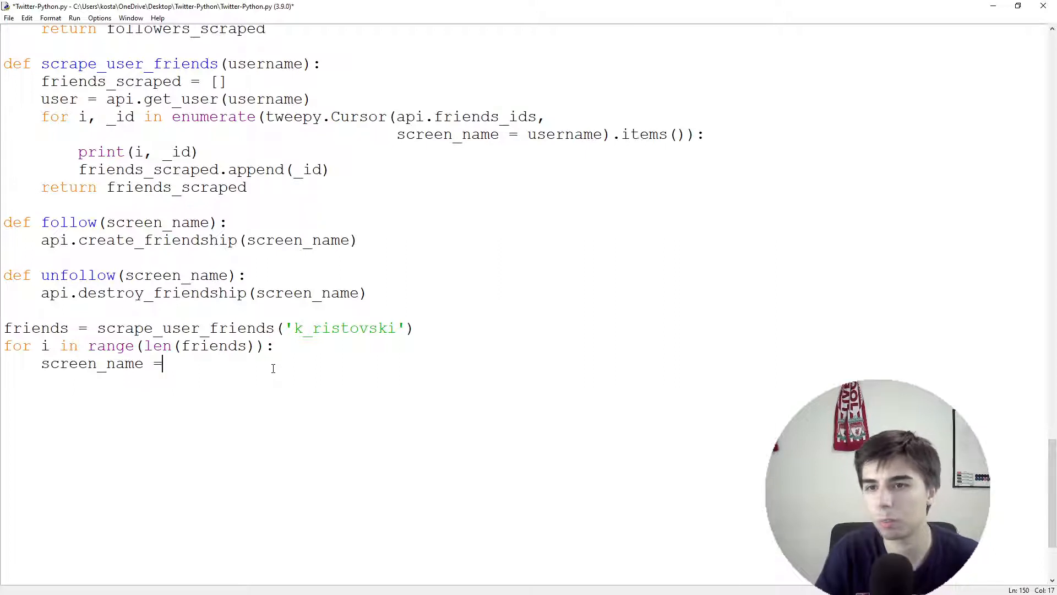
{"action": "type", "text": "api.get_user(friends["}
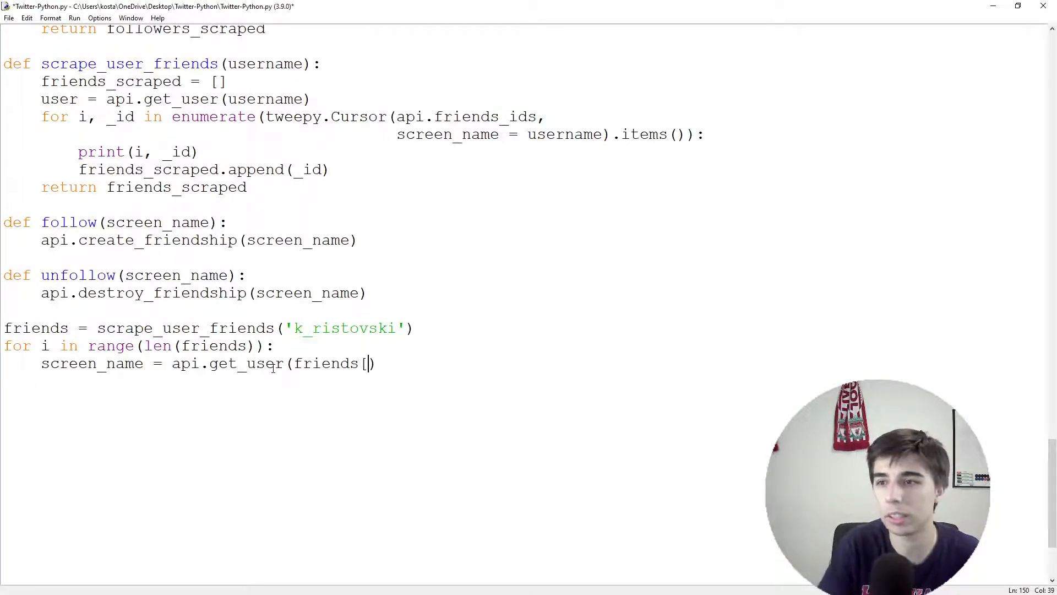
{"action": "type", "text": "i]"}
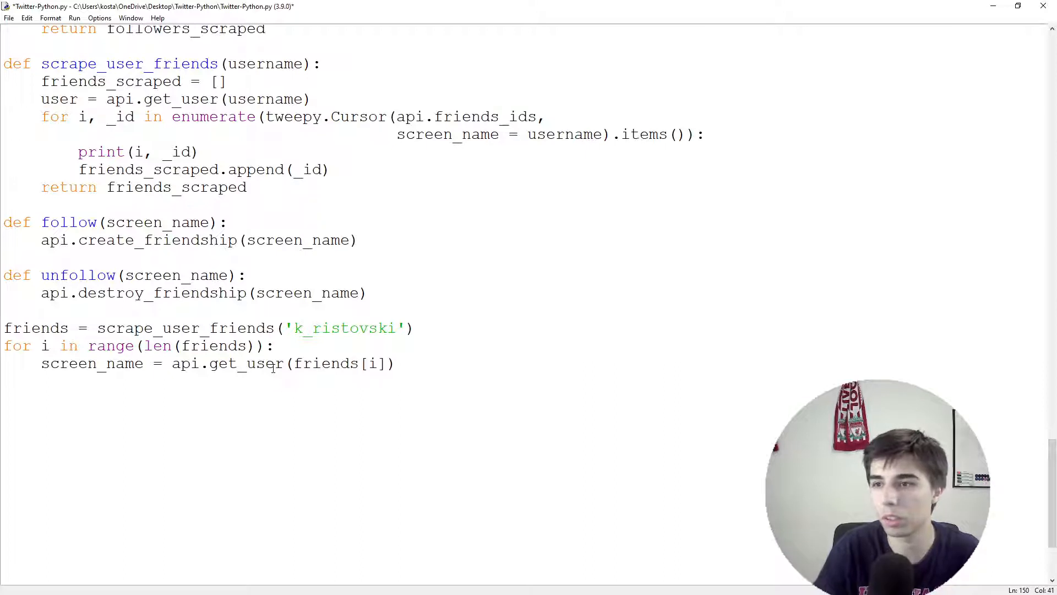
{"action": "type", "text": ".screen_name"}
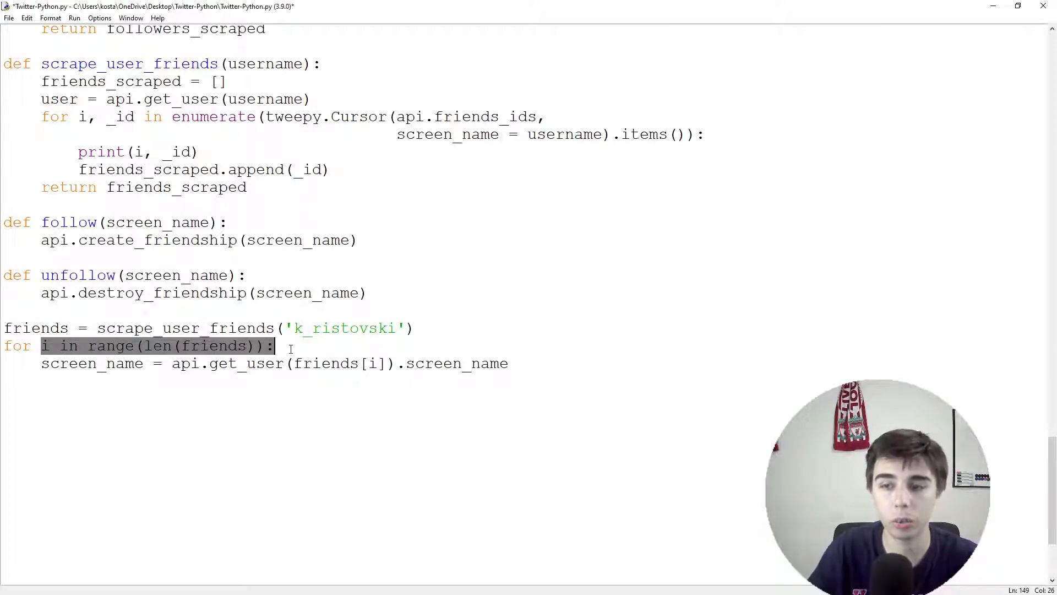
- Print the index with screen_name and call follow(screen_name) in the loop
{"action": "left_click", "coordinate": [294, 364]}
{"action": "type", "text": "print(i, screen_name"}
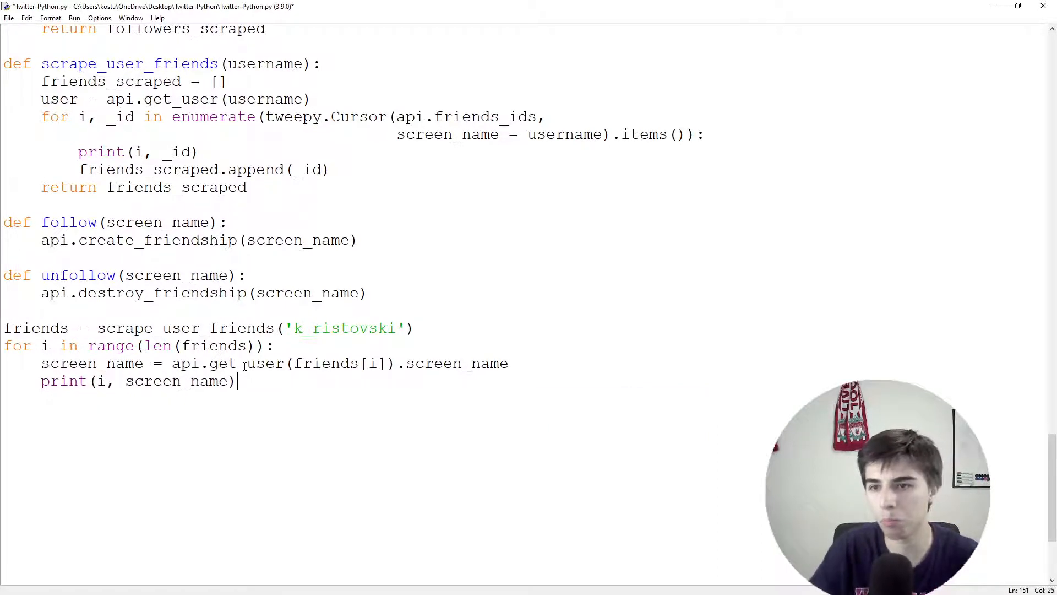
{"action": "type", "text": "follow("}
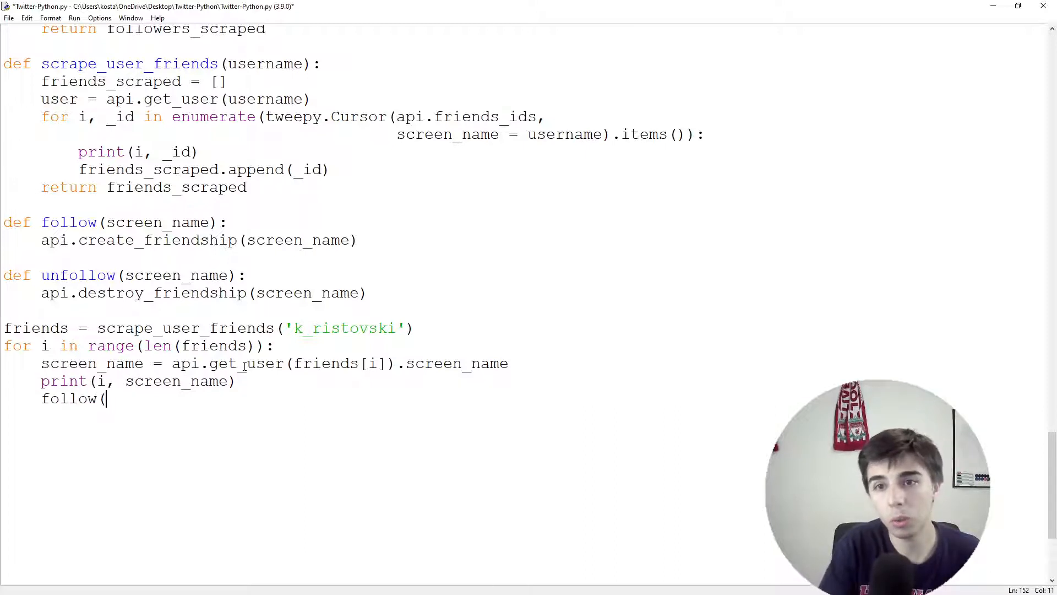
{"action": "type", "text": "screen_name"}
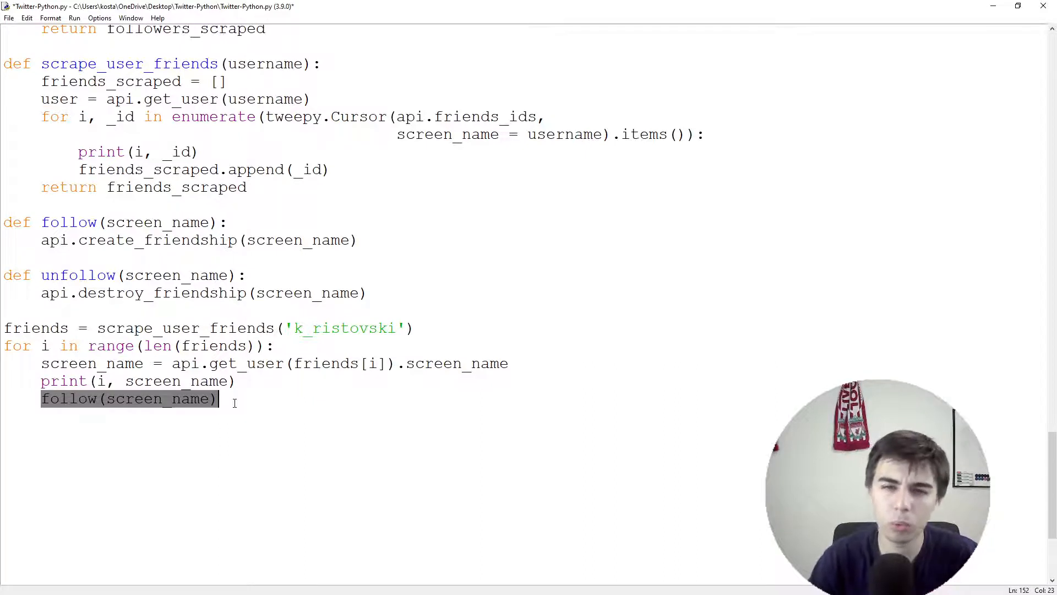
- Replace the follow(screen_name) call with time.sleep(5), then save and run the script
{"action": "key", "text": "Delete"}
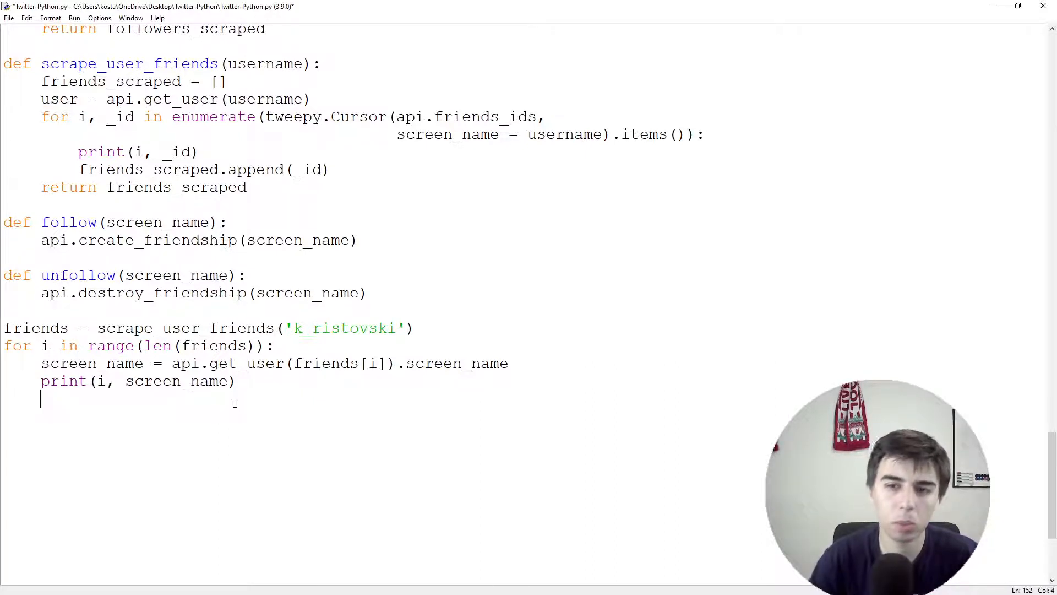
{"action": "key", "text": "backspace"}
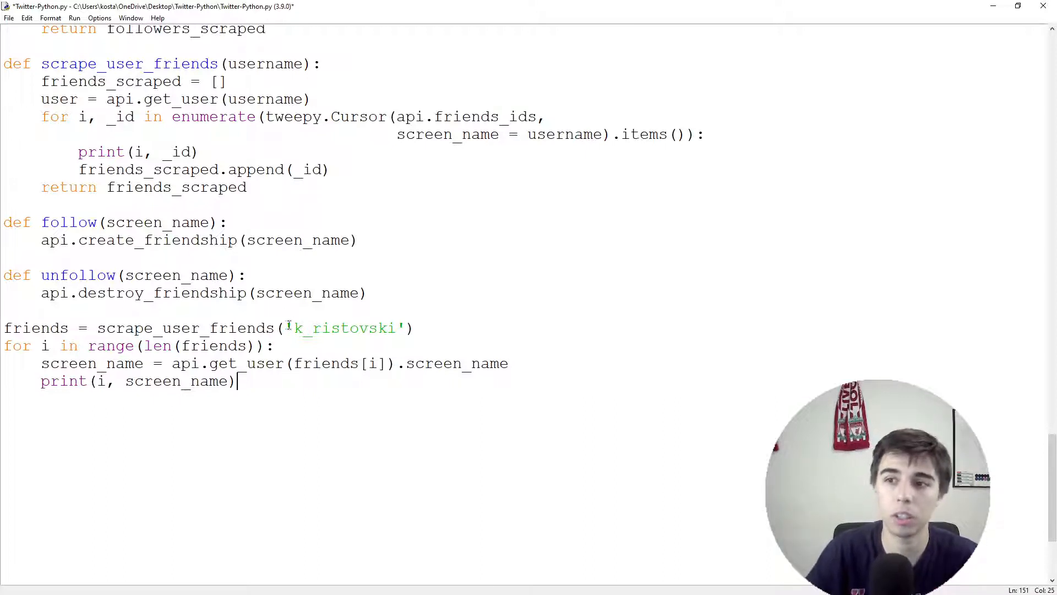
{"action": "double_click", "coordinate": [344, 328]}
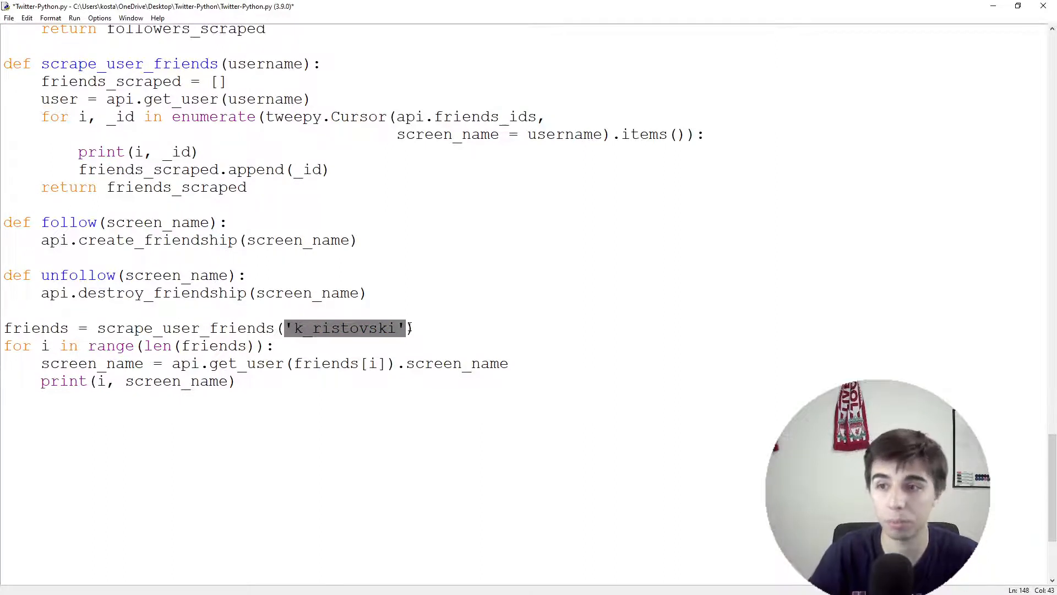
{"action": "left_click", "coordinate": [411, 327]}
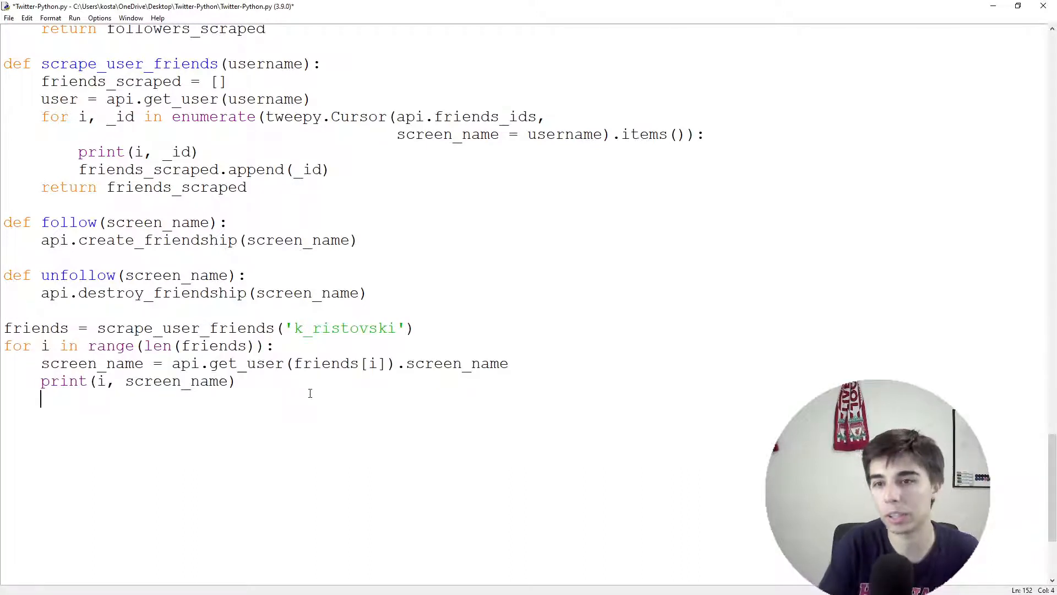
{"action": "type", "text": "time.sleep(5)"}
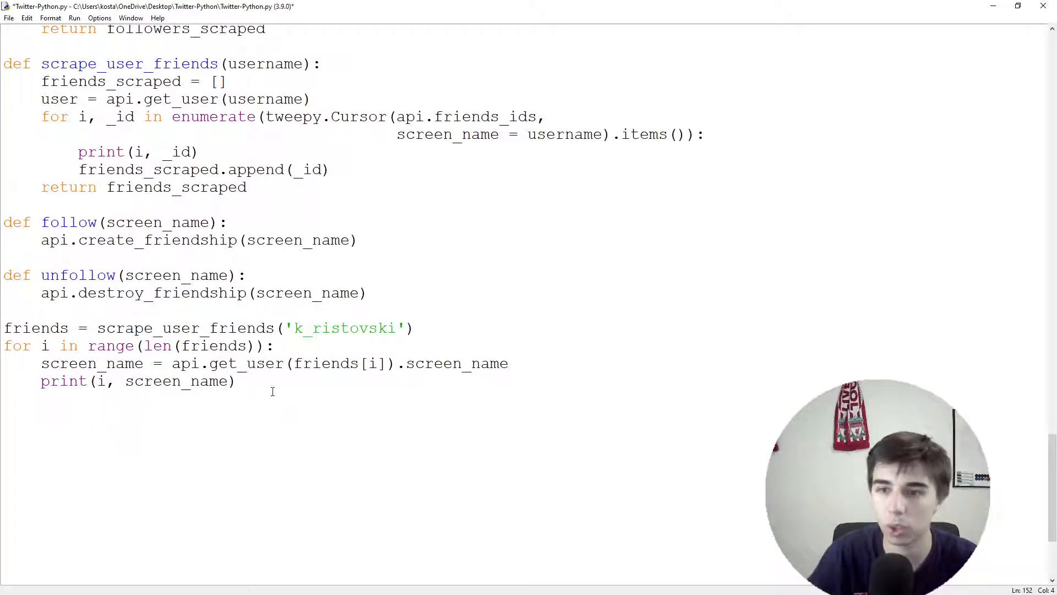
{"action": "left_click", "coordinate": [235, 381]}
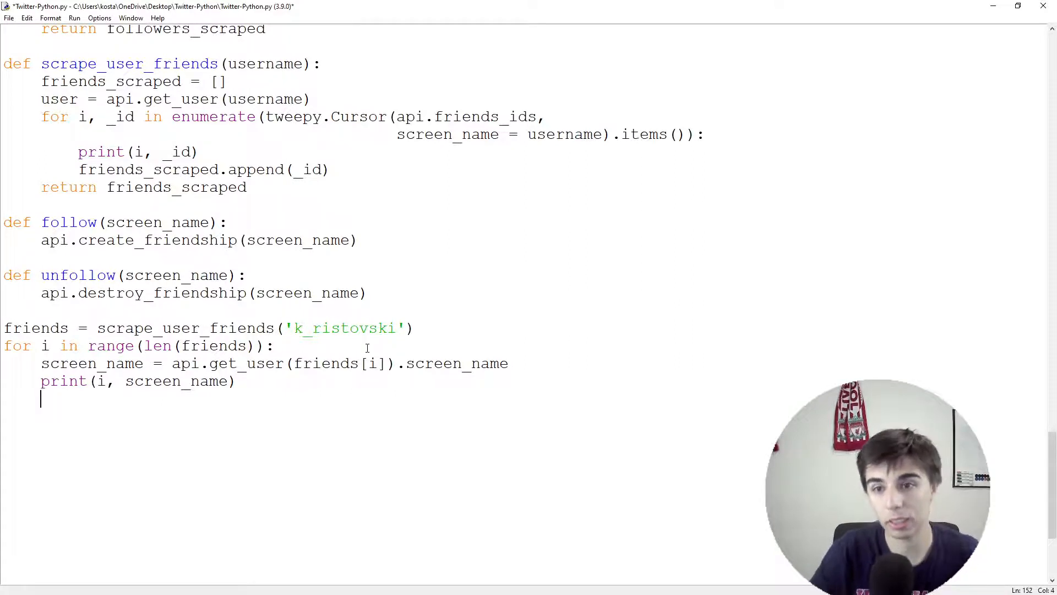
{"action": "key", "text": "backspace"}
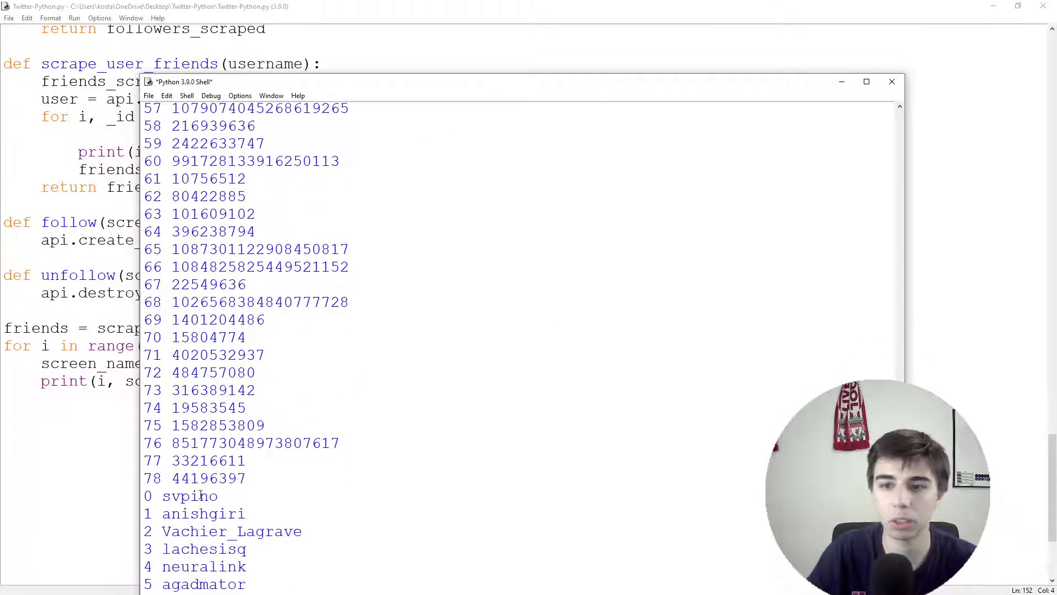
- Maximize the shell and scroll through the 79 indexed friend screen names ending at elonmusk
{"action": "scroll", "scroll_direction": "down", "scroll_amount": 3}
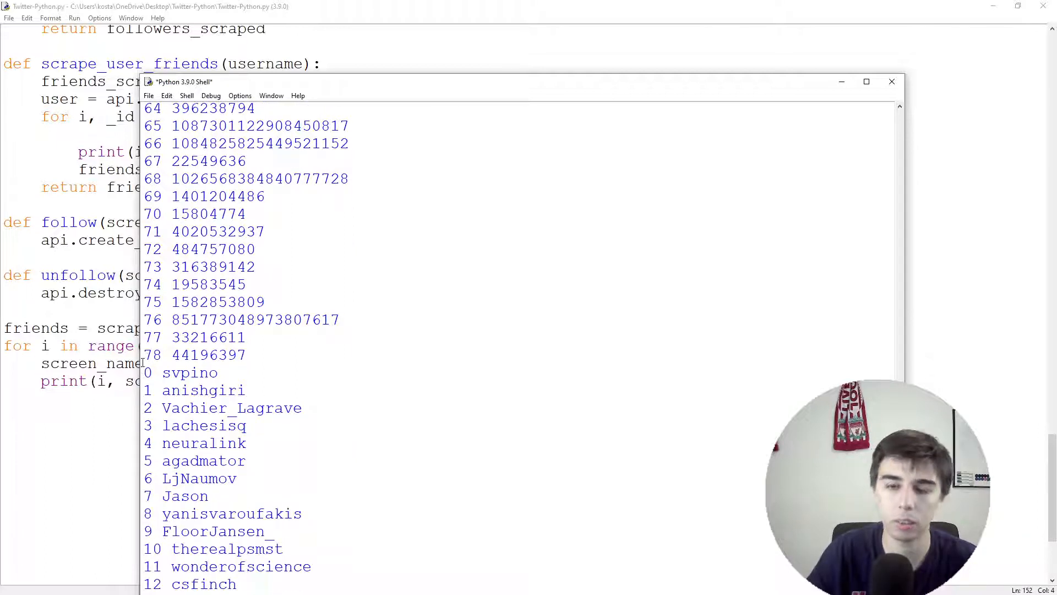
{"action": "scroll", "scroll_direction": "down", "scroll_amount": 3}
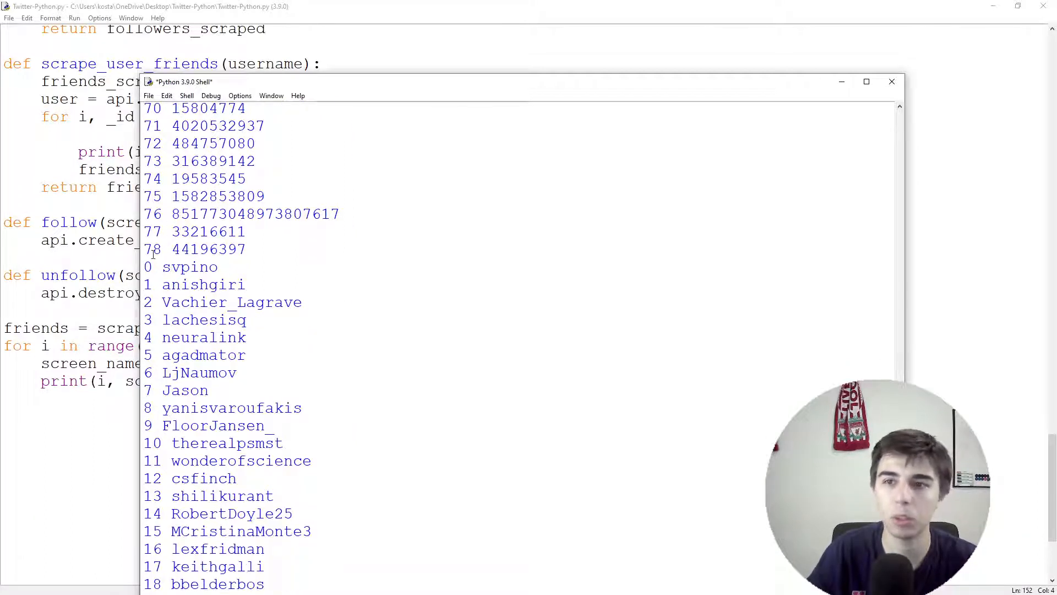
{"action": "scroll", "scroll_direction": "down", "scroll_amount": 3}
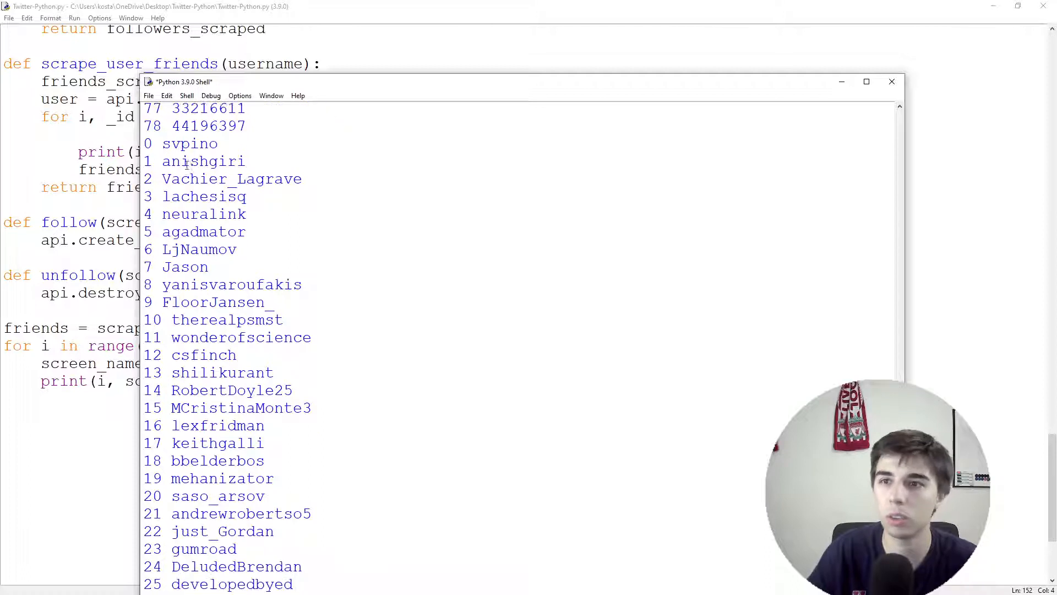
{"action": "scroll", "scroll_direction": "down", "scroll_amount": 3}
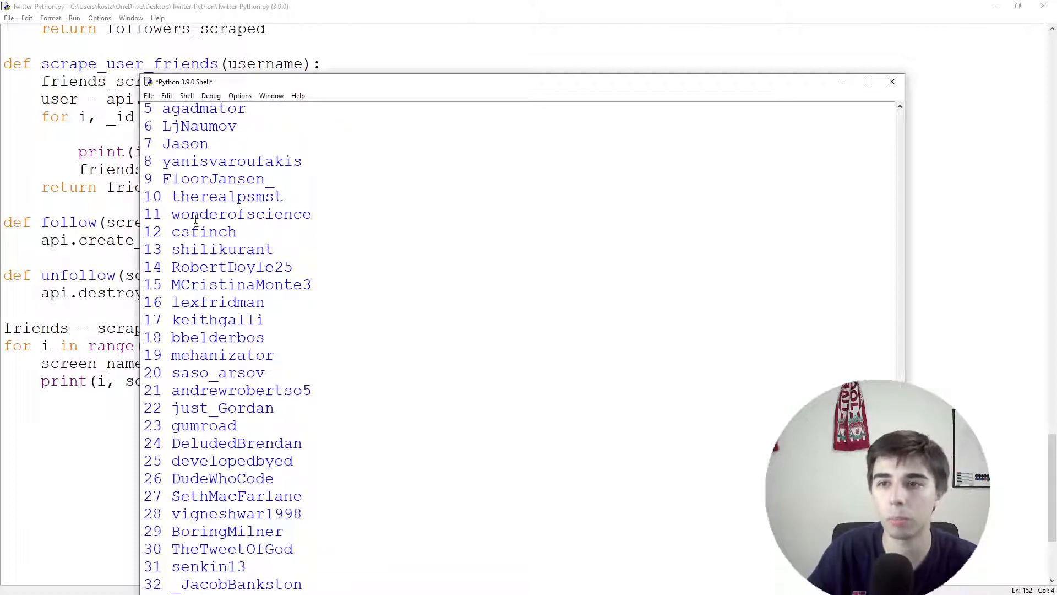
{"action": "scroll", "scroll_direction": "down", "scroll_amount": 3}
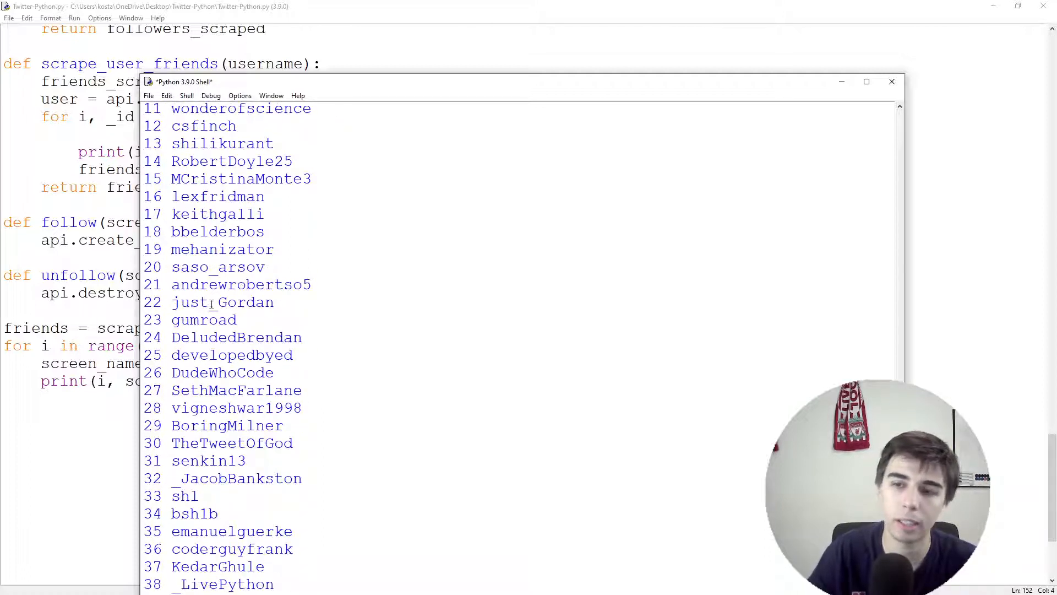
{"action": "left_click", "coordinate": [866, 82]}
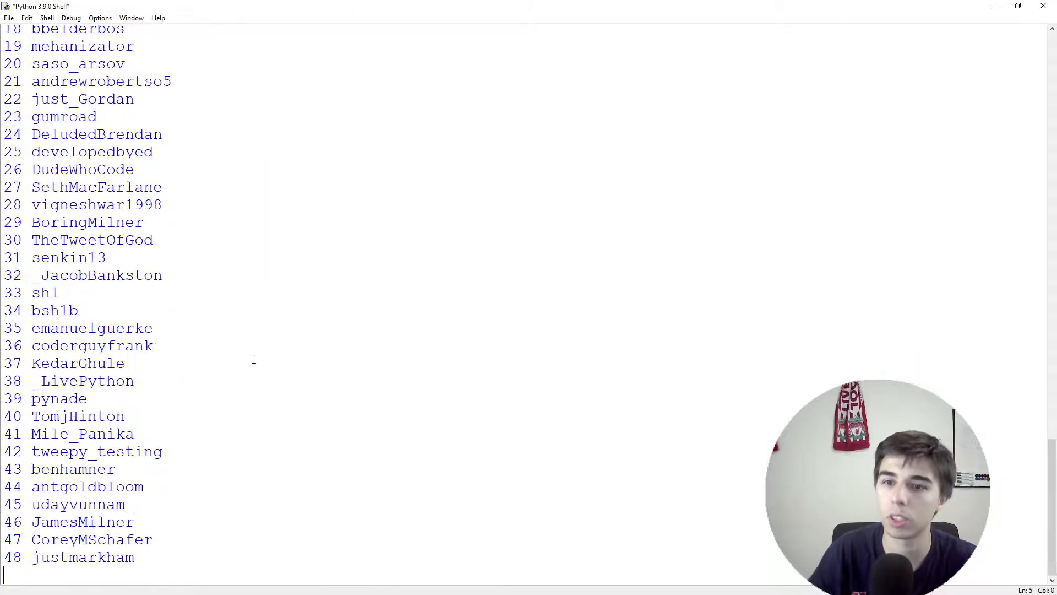
{"action": "scroll", "scroll_direction": "up", "scroll_amount": 3}
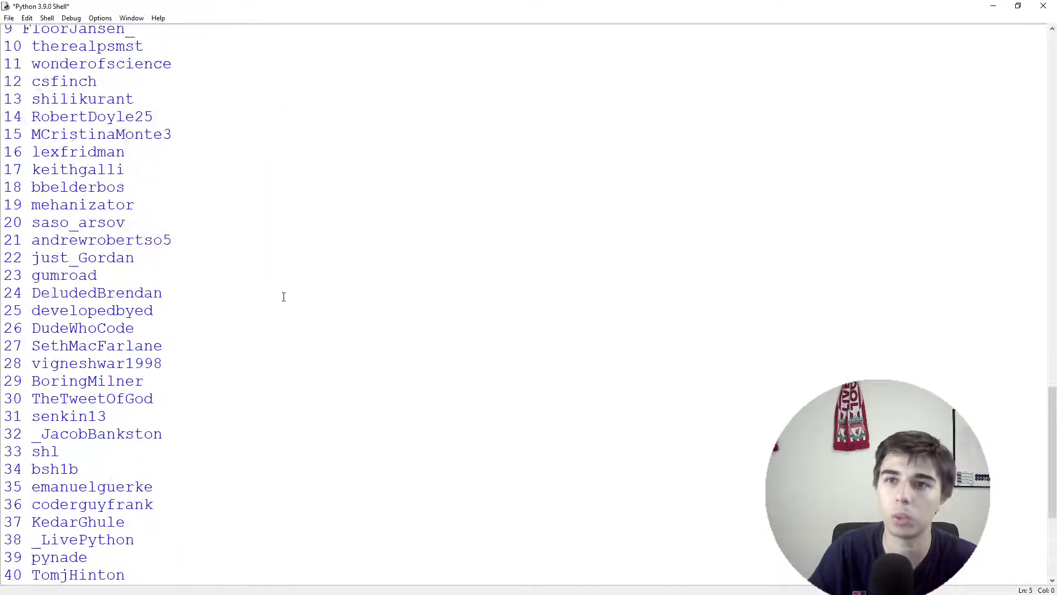
{"action": "scroll", "scroll_direction": "down", "scroll_amount": 3}
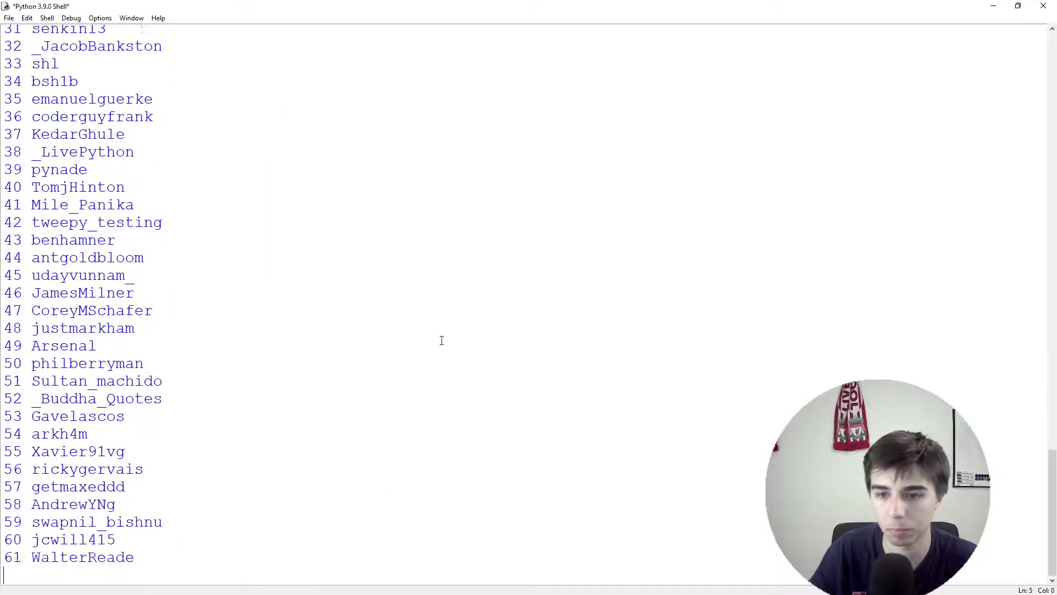
{"action": "scroll", "scroll_direction": "down", "scroll_amount": 3}
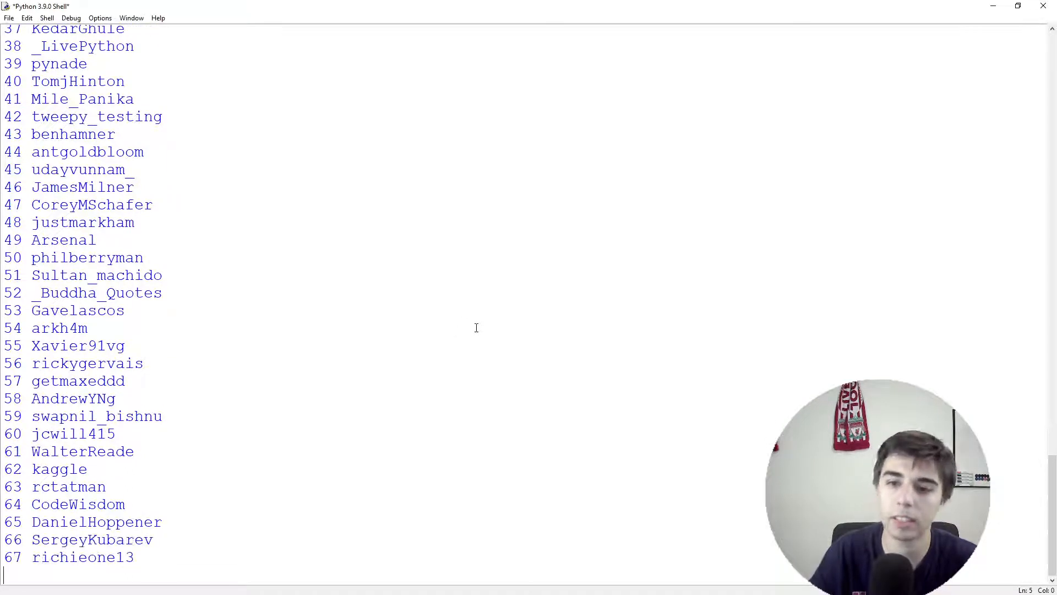
{"action": "scroll", "scroll_direction": "down", "scroll_amount": 3}
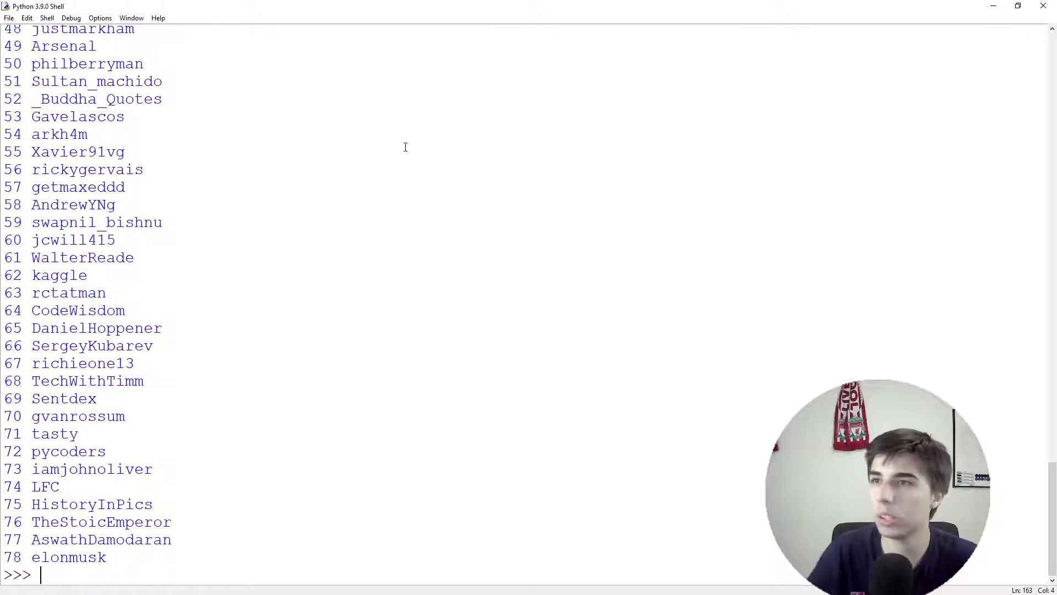
{"action": "scroll", "scroll_direction": "up", "scroll_amount": 3}
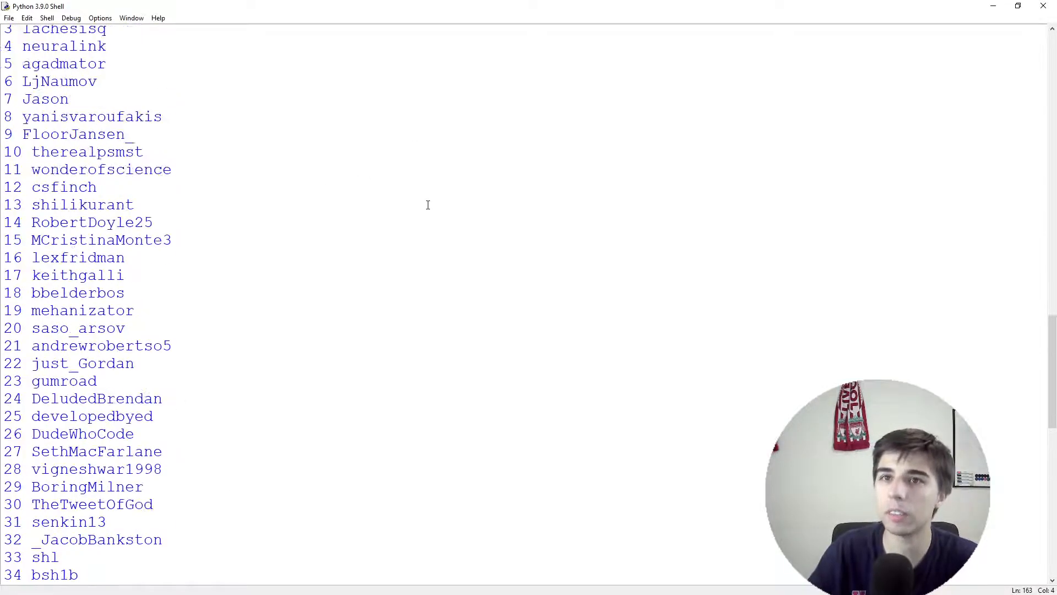
{"action": "scroll", "scroll_direction": "down", "scroll_amount": 3}
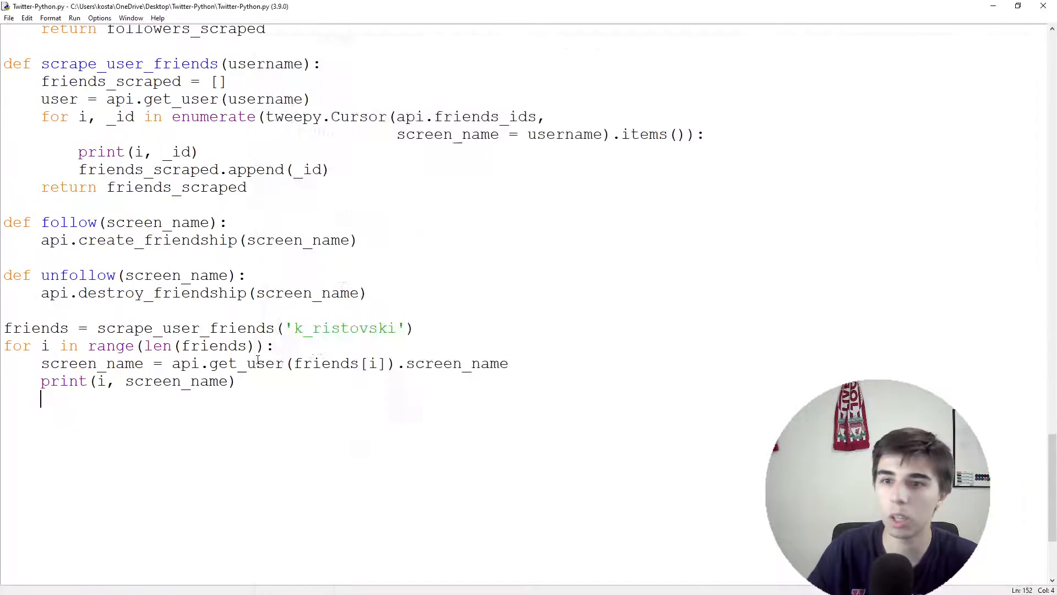
- Wrap the friends loop in ''' quotes and begin a def user_data(screen_name) header
{"action": "double_click", "coordinate": [228, 363]}
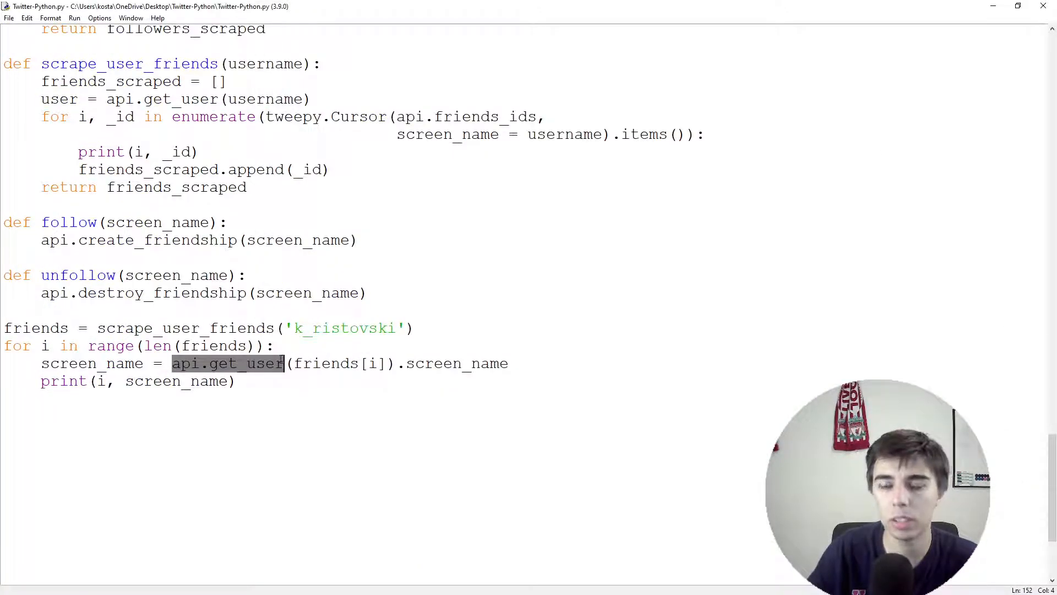
{"action": "left_click", "coordinate": [283, 381]}
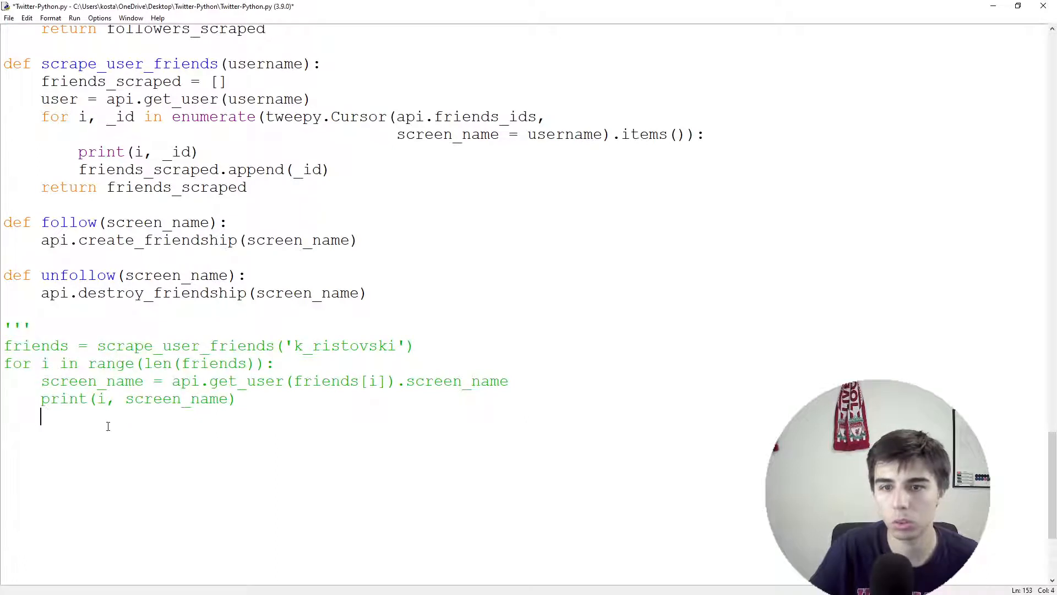
{"action": "type", "text": "'''"}
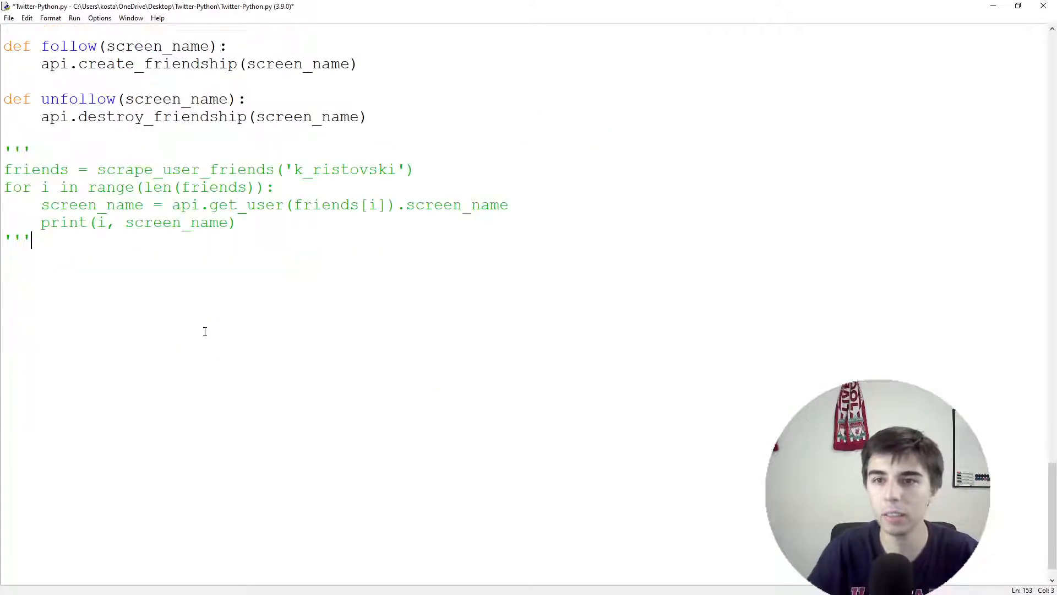
{"action": "type", "text": "def"}
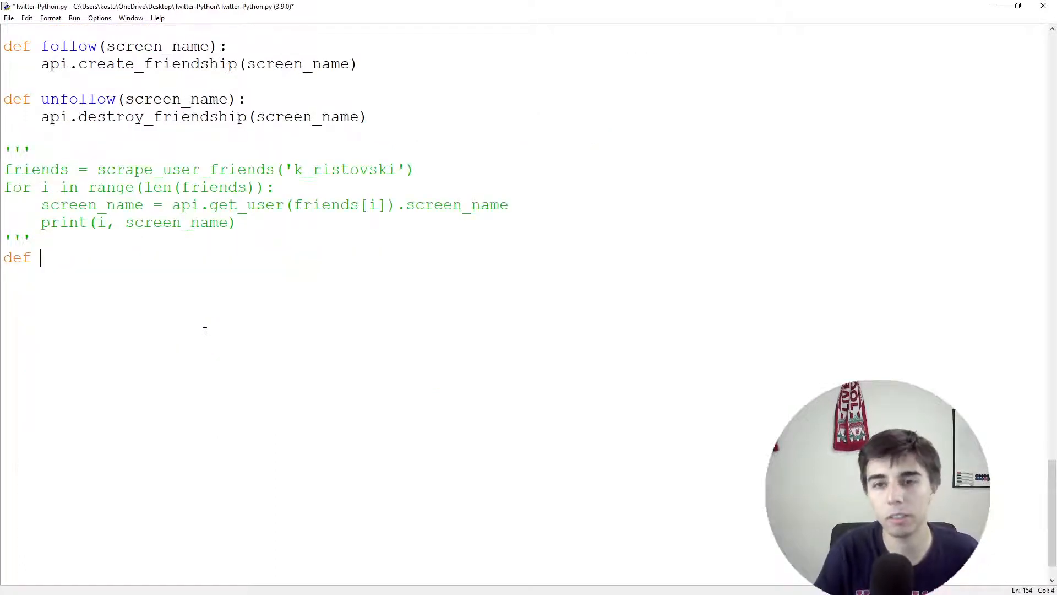
{"action": "type", "text": "user_data("}
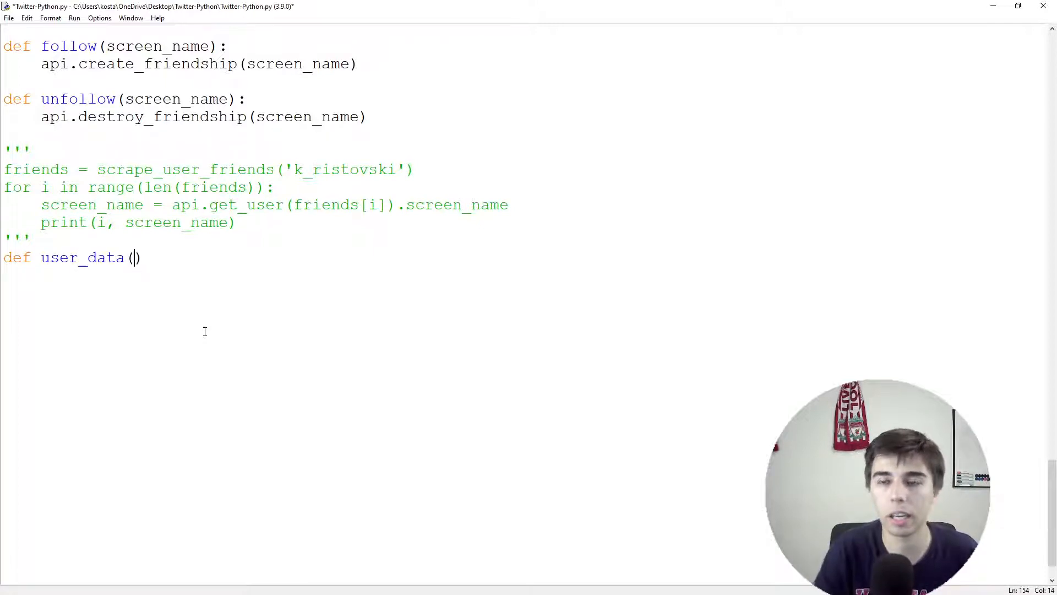
{"action": "type", "text": "sc"}
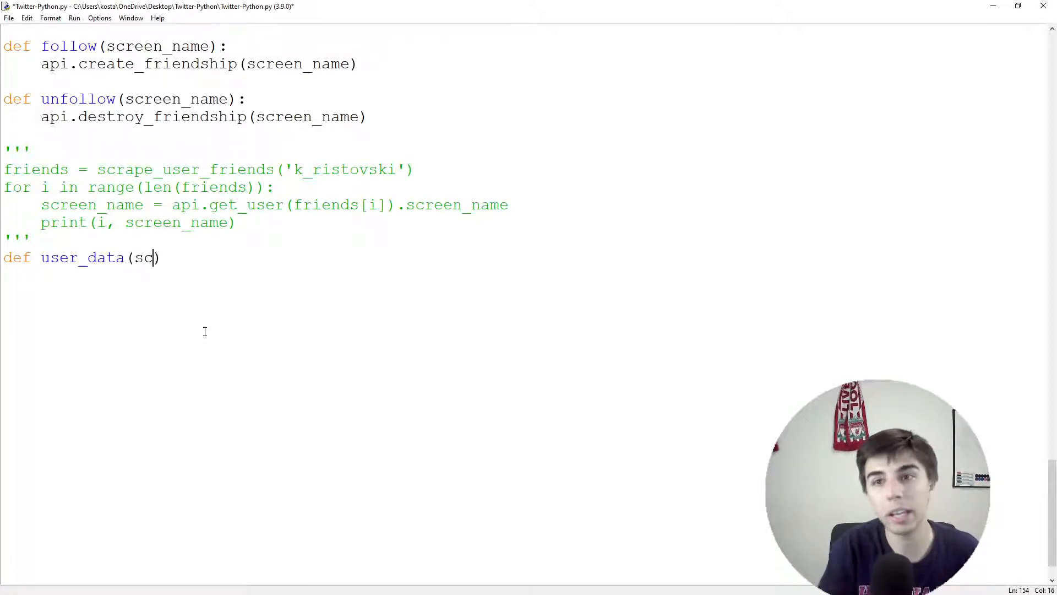
{"action": "type", "text": "reen_name"}
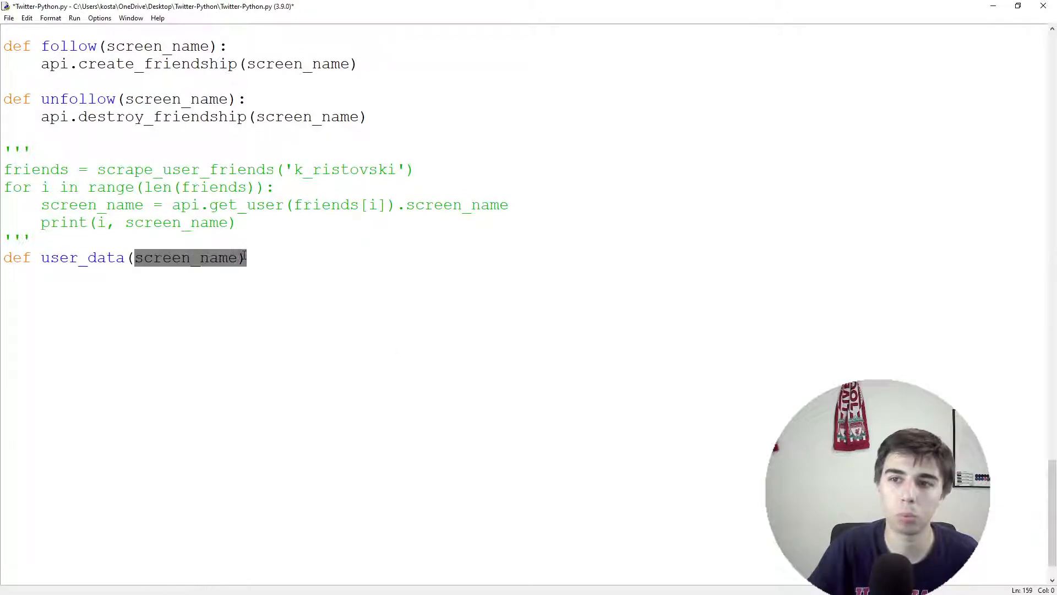
- Finish the user_data header with the comment '# Screen_name and Twitter-profile ID'
{"action": "scroll", "scroll_direction": "up", "scroll_amount": 3}
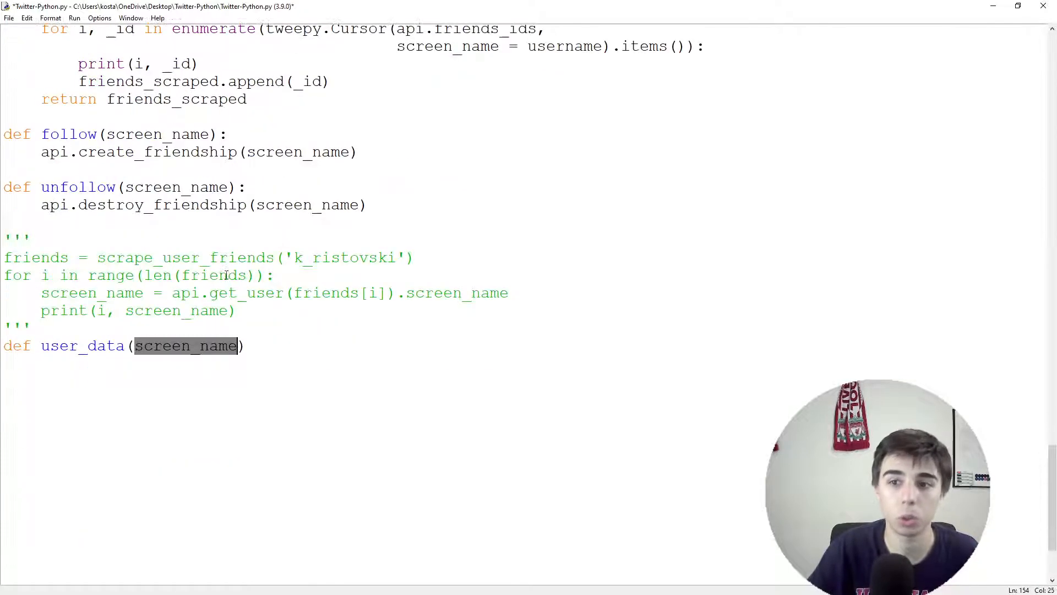
{"action": "left_click", "coordinate": [247, 345]}
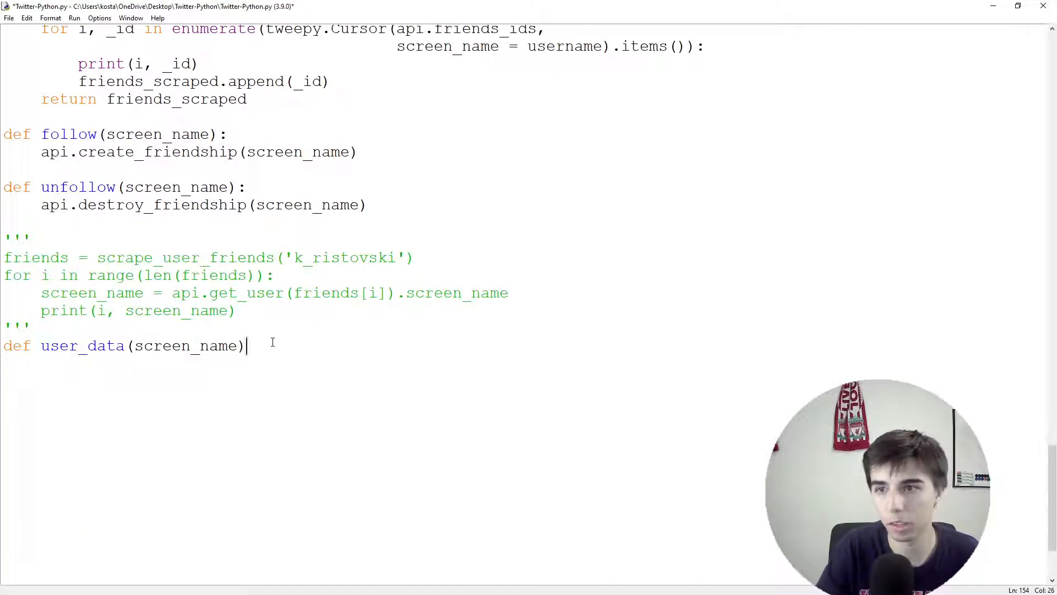
{"action": "type", "text": ": #"}
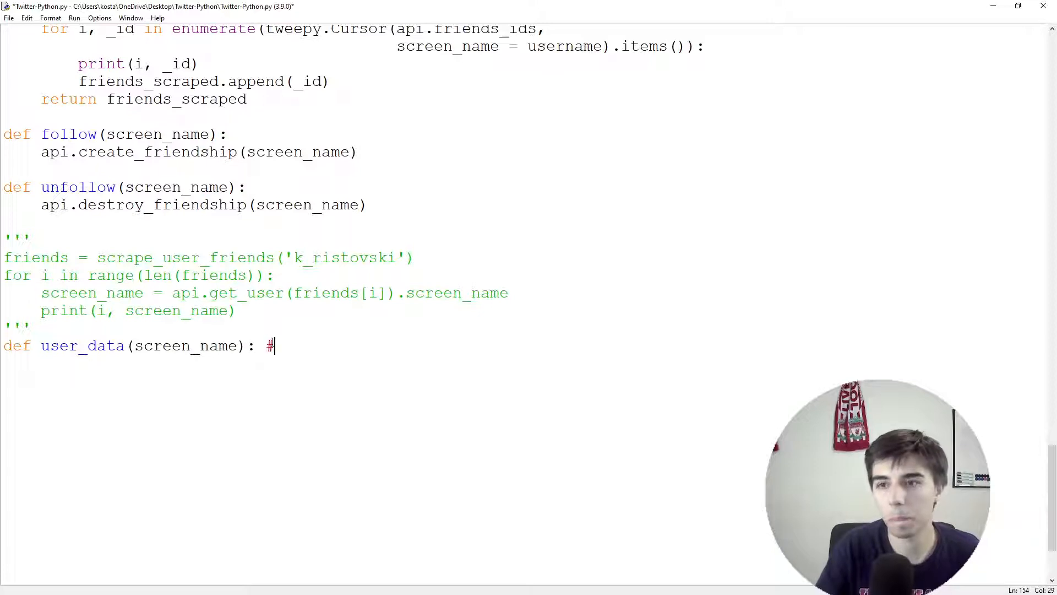
{"action": "type", "text": "Screen"}
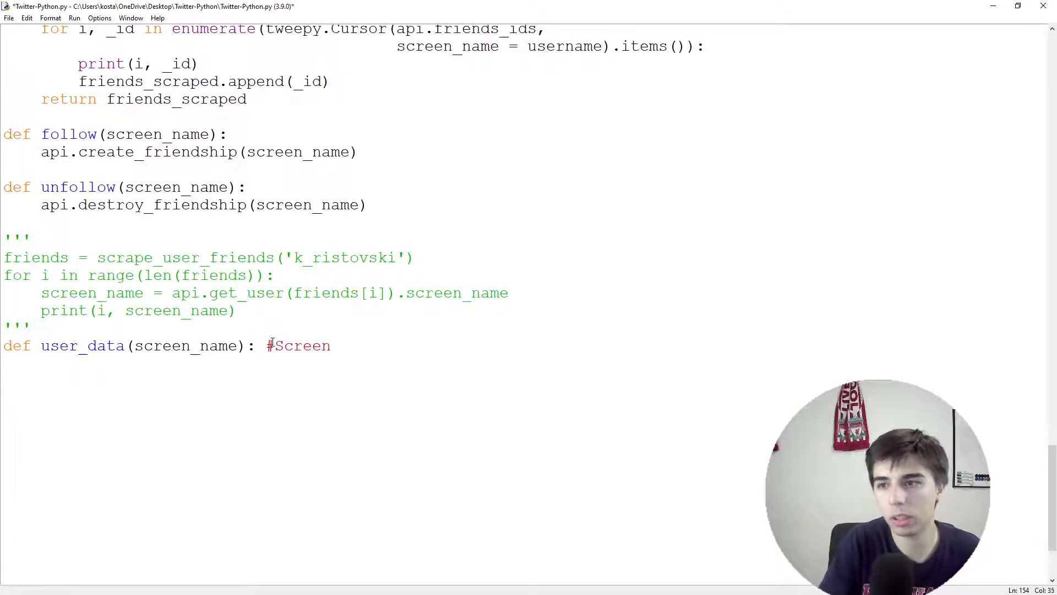
{"action": "type", "text": "_name and Twitter-p"}
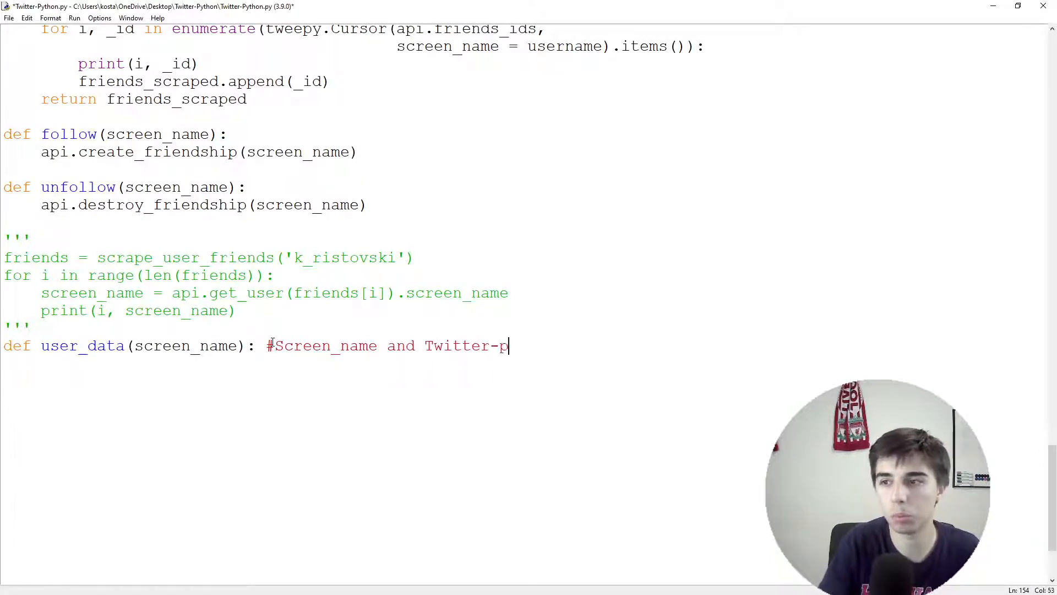
{"action": "type", "text": "rofile ID"}
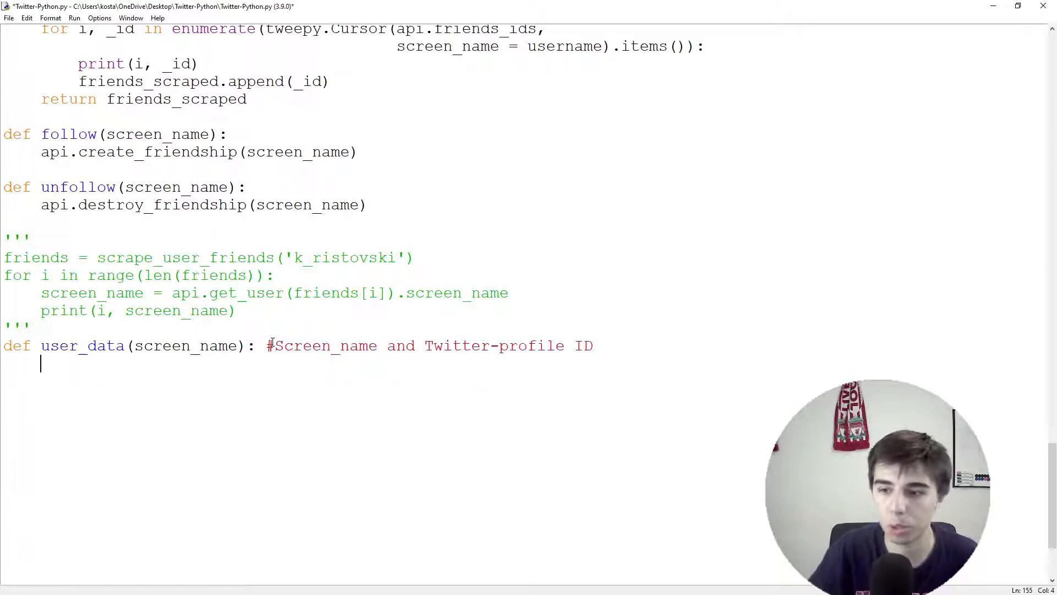
{"action": "type", "text": "use"}
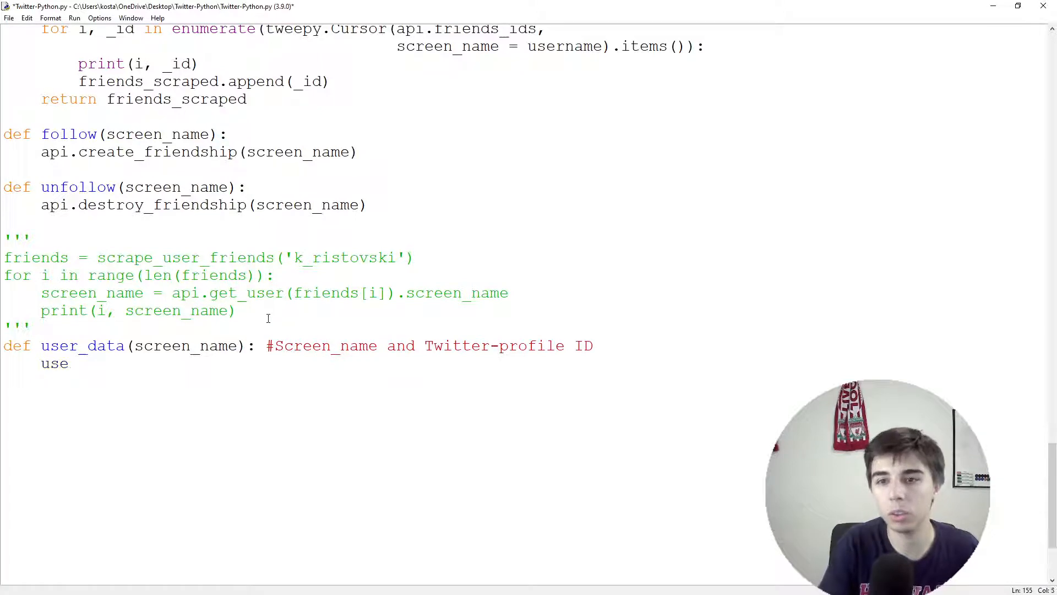
{"action": "type", "text": "r = api.get_"}
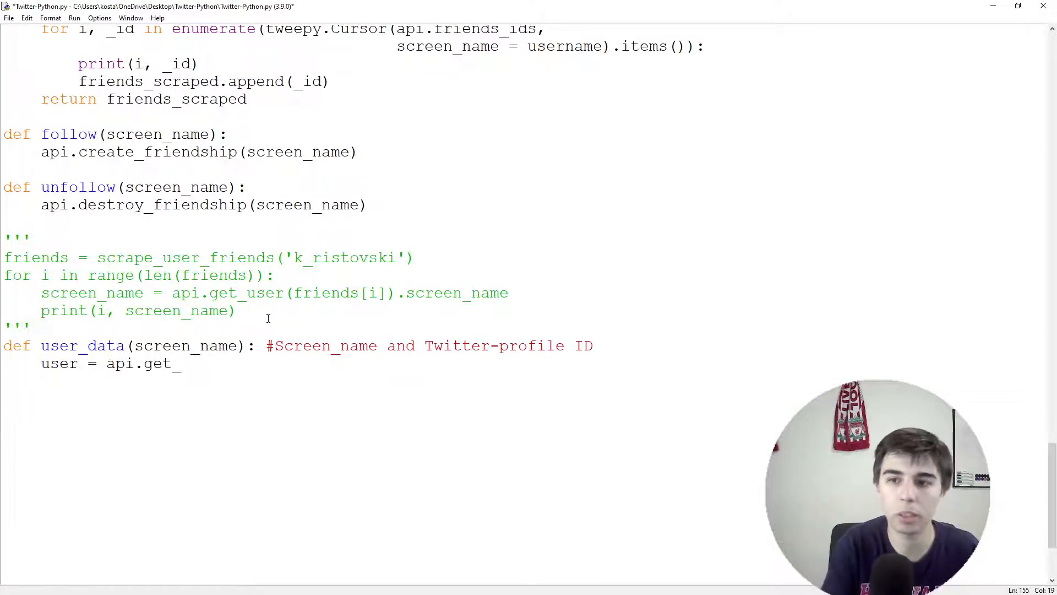
{"action": "type", "text": "user("}
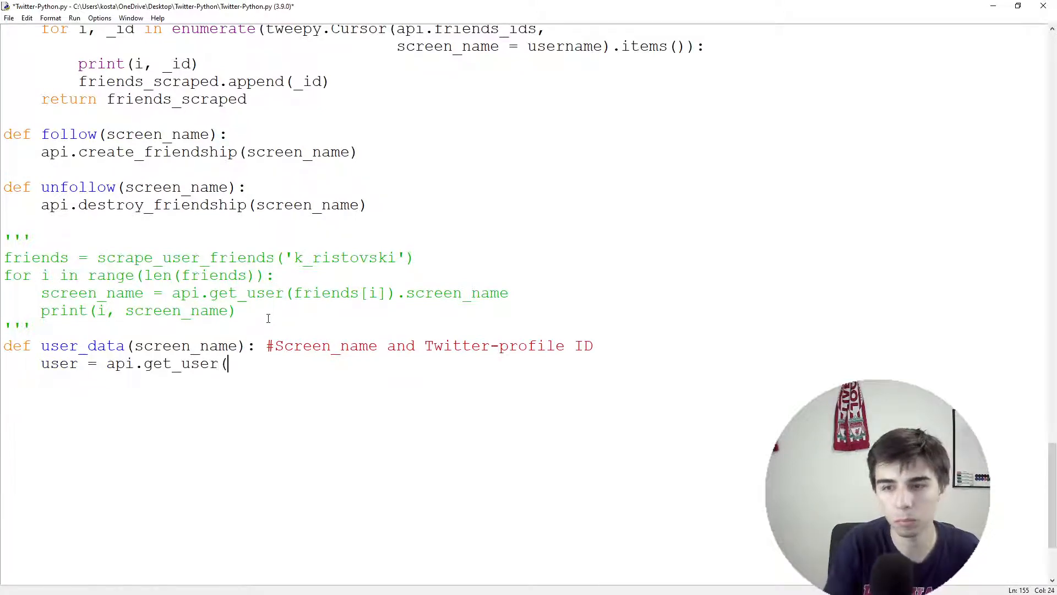
{"action": "type", "text": "screen_name)"}
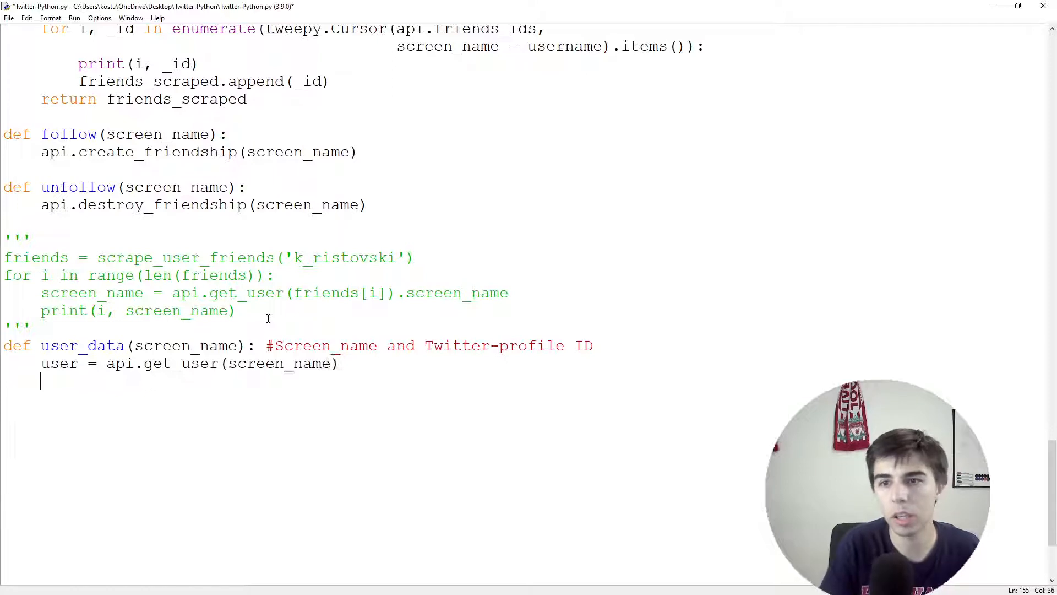
{"action": "type", "text": "print("}
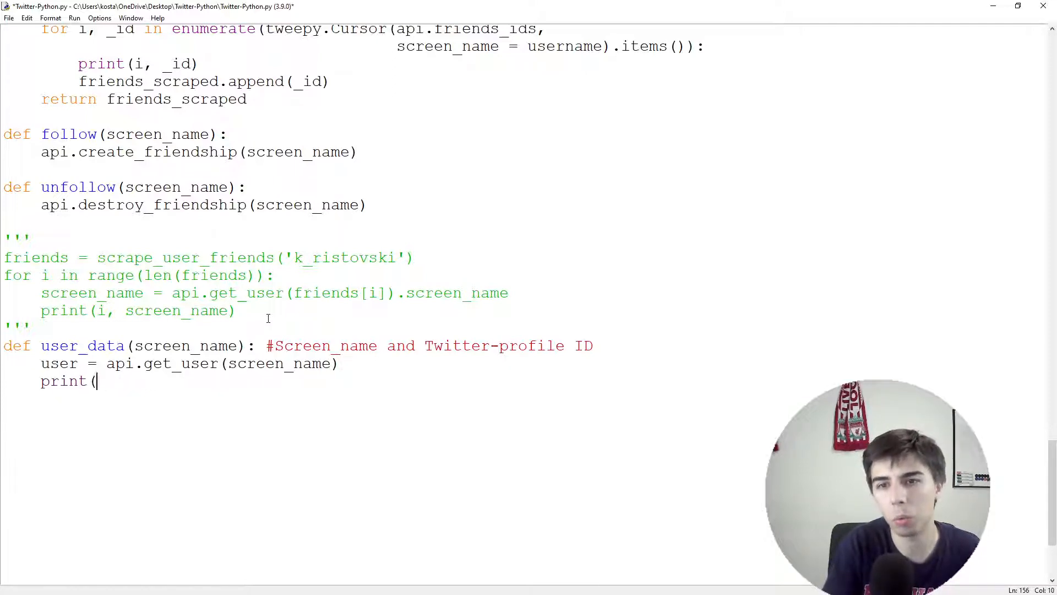
{"action": "type", "text": "user)"}
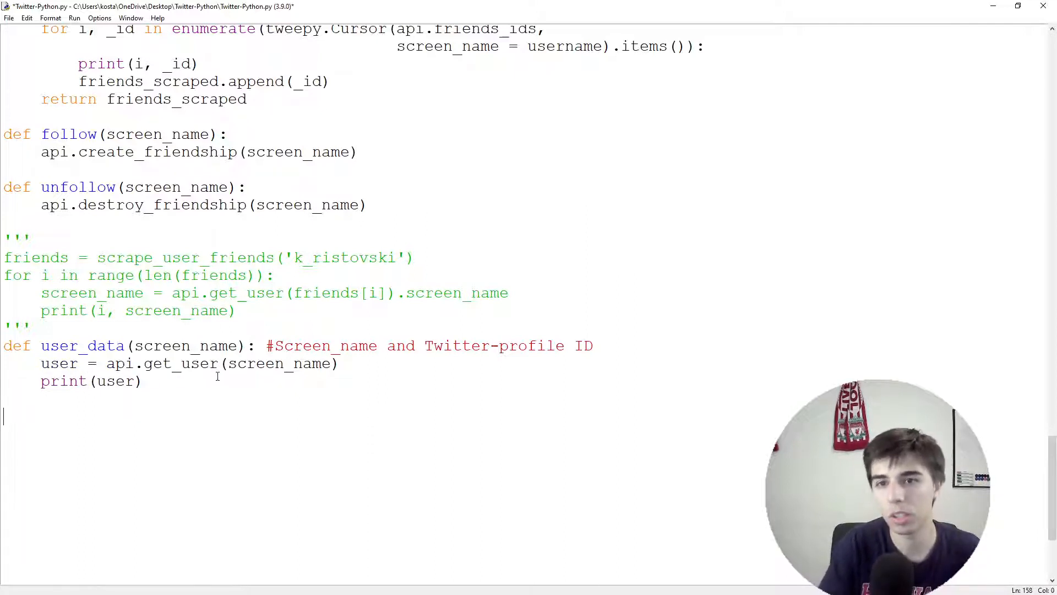
{"action": "type", "text": "user_data()"}
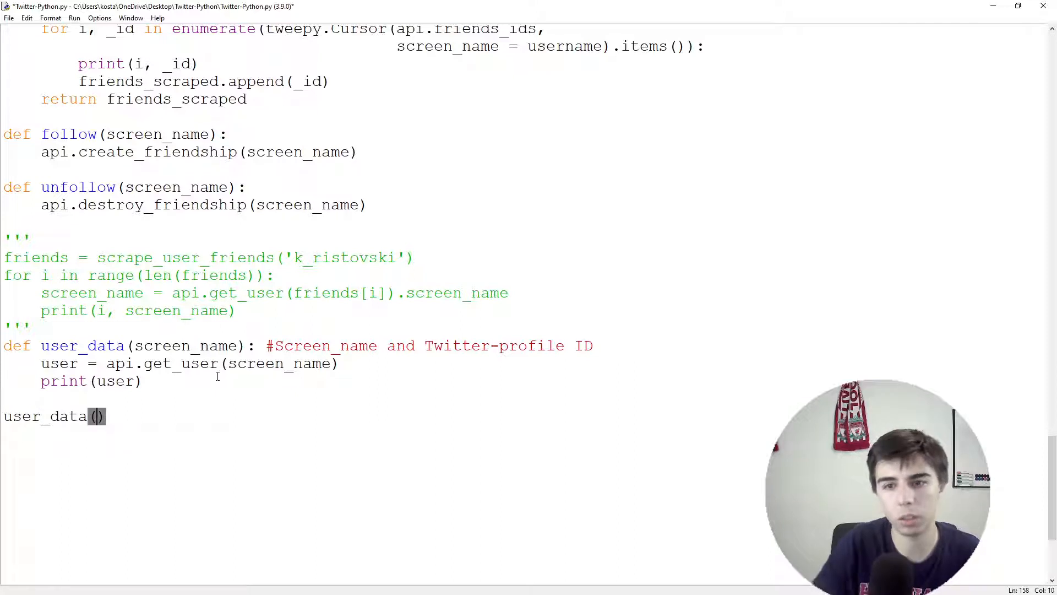
{"action": "type", "text": "'k_ristovski'"}
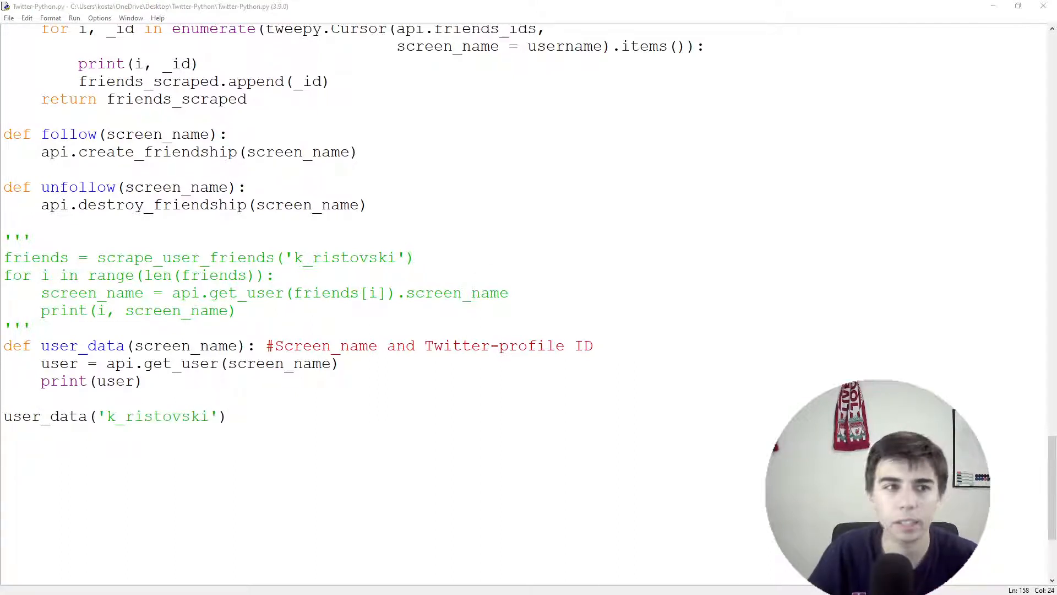
{"action": "key", "text": "F5"}
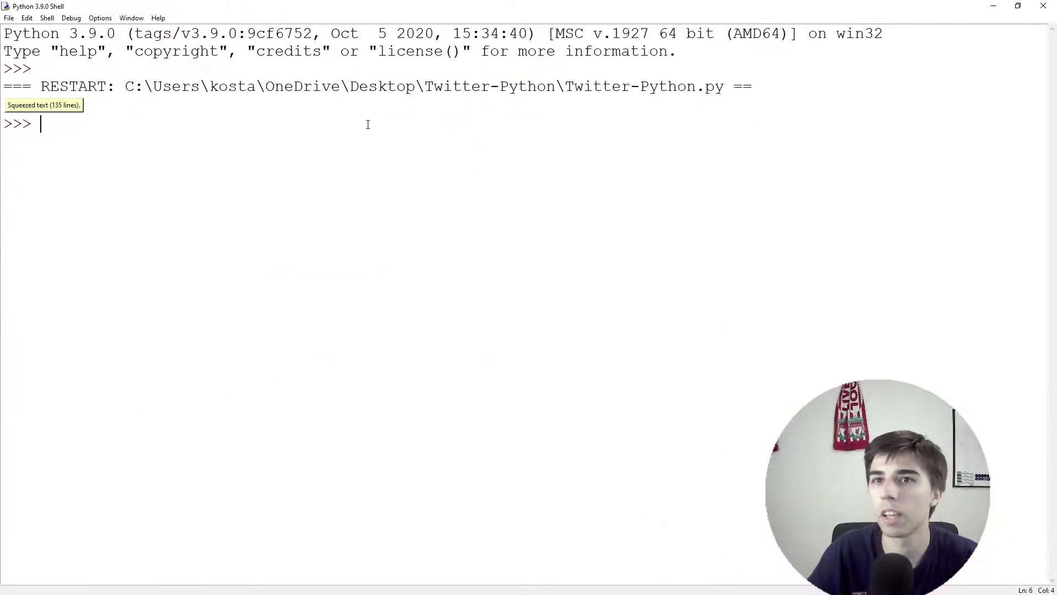
{"action": "mouse_move", "coordinate": [44, 104]}
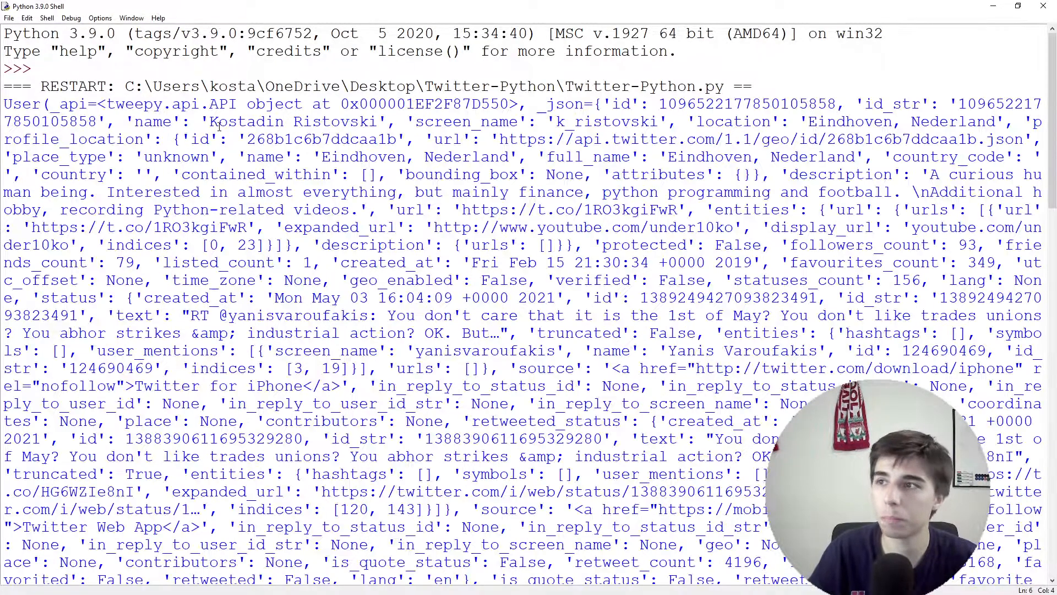
{"action": "double_click", "coordinate": [725, 105]}
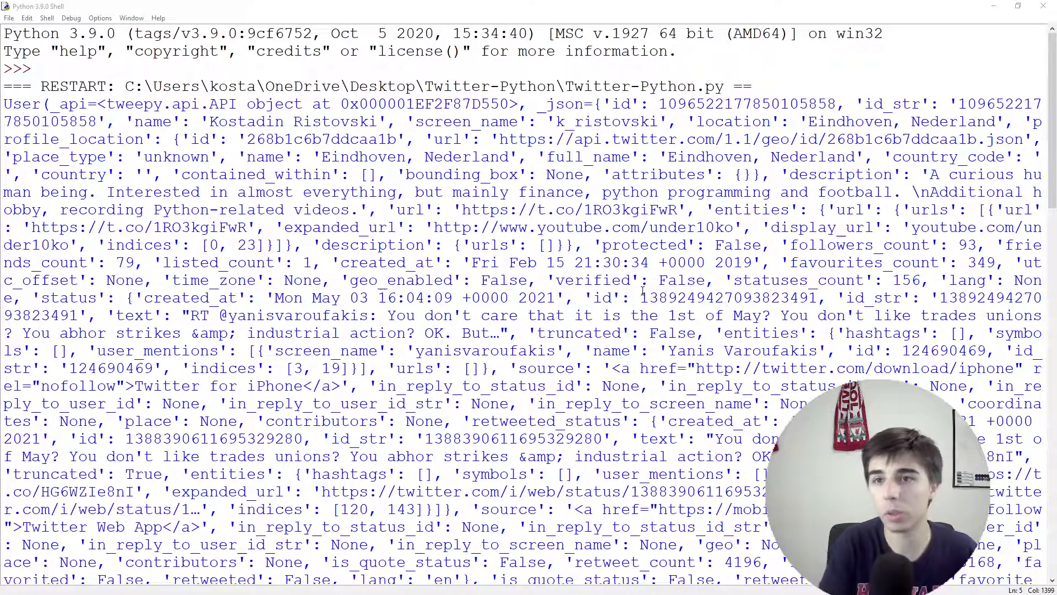
{"action": "scroll", "scroll_direction": "down", "scroll_amount": 3}
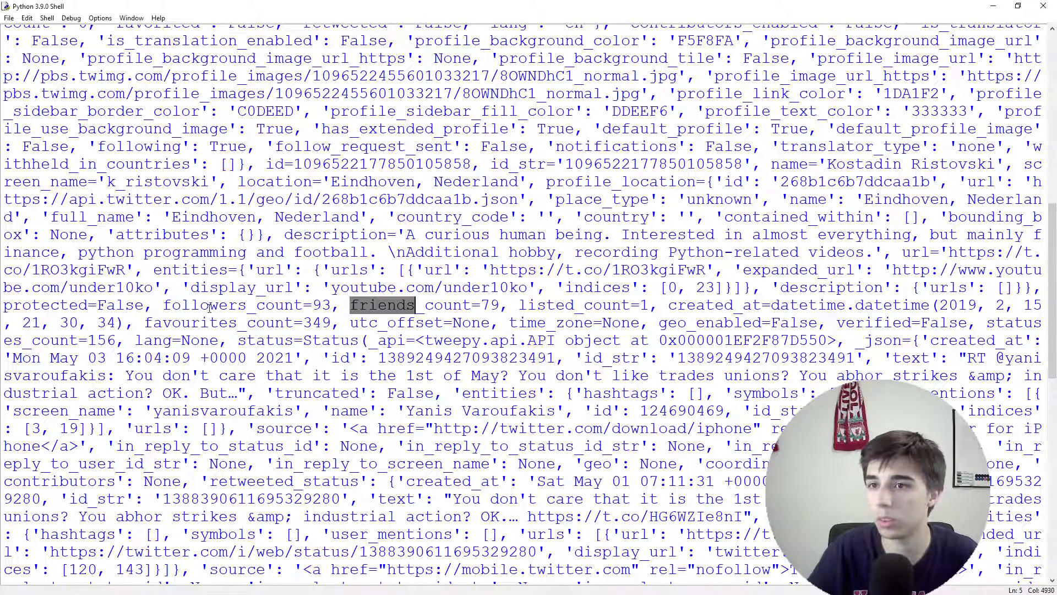
{"action": "left_click", "coordinate": [500, 304]}
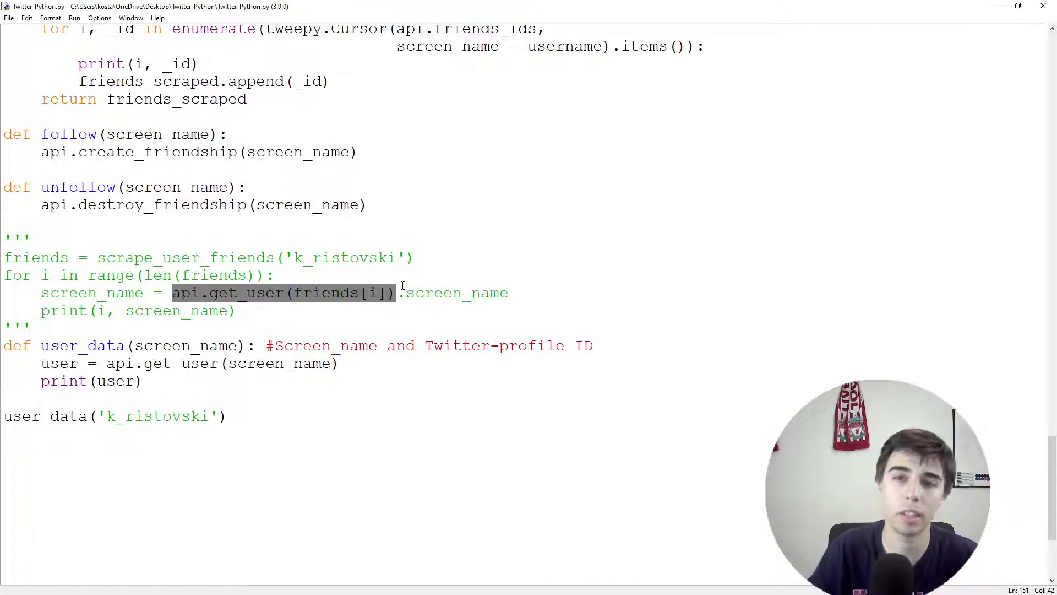
- Change user_data to print user.friends_count, user.followers_count and user.description
{"action": "left_click", "coordinate": [401, 293]}
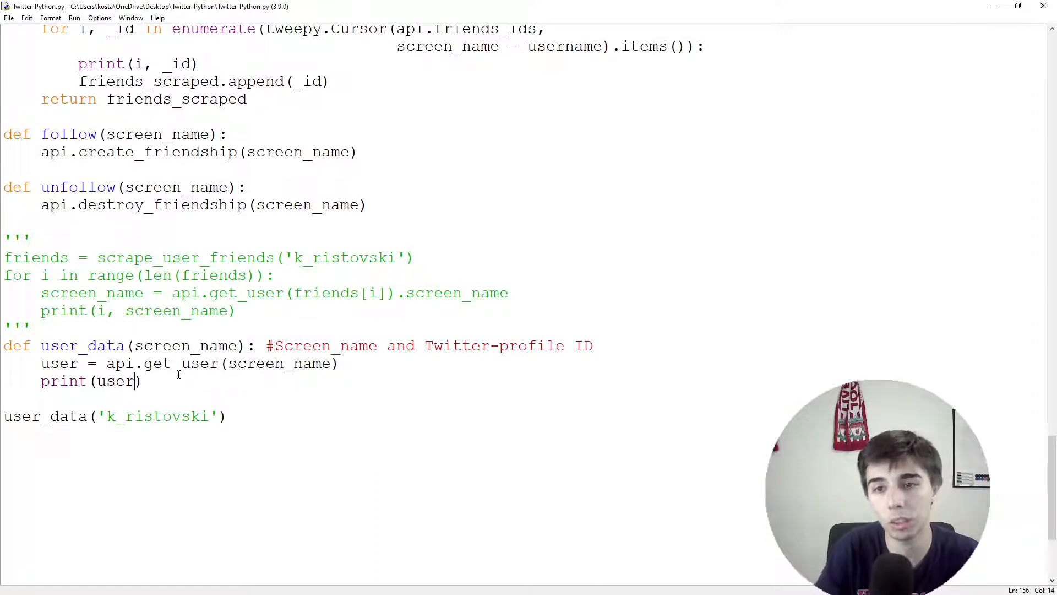
{"action": "type", "text": "."}
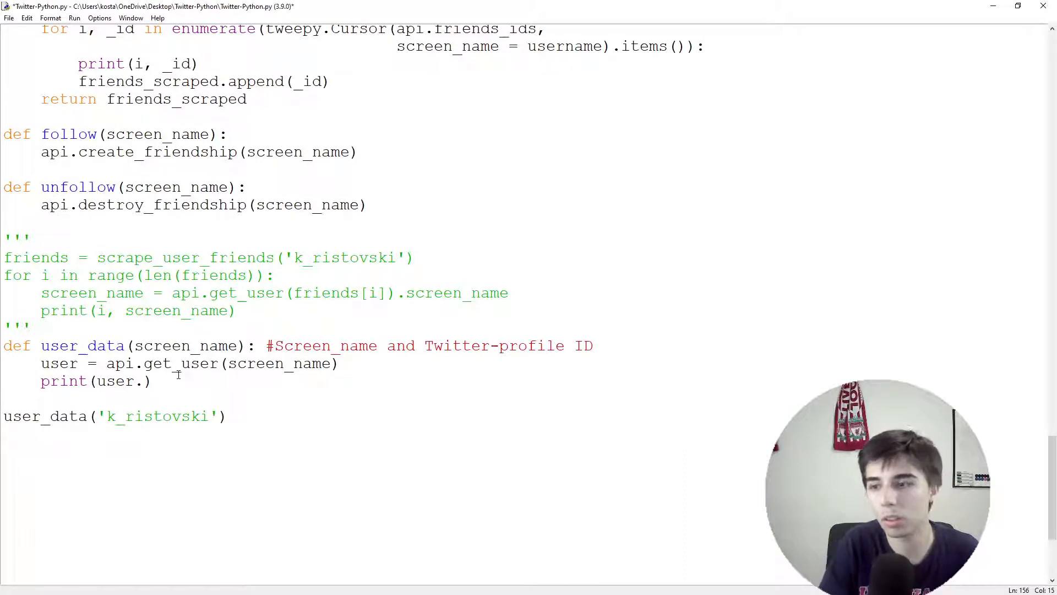
{"action": "type", "text": "friends_count"}
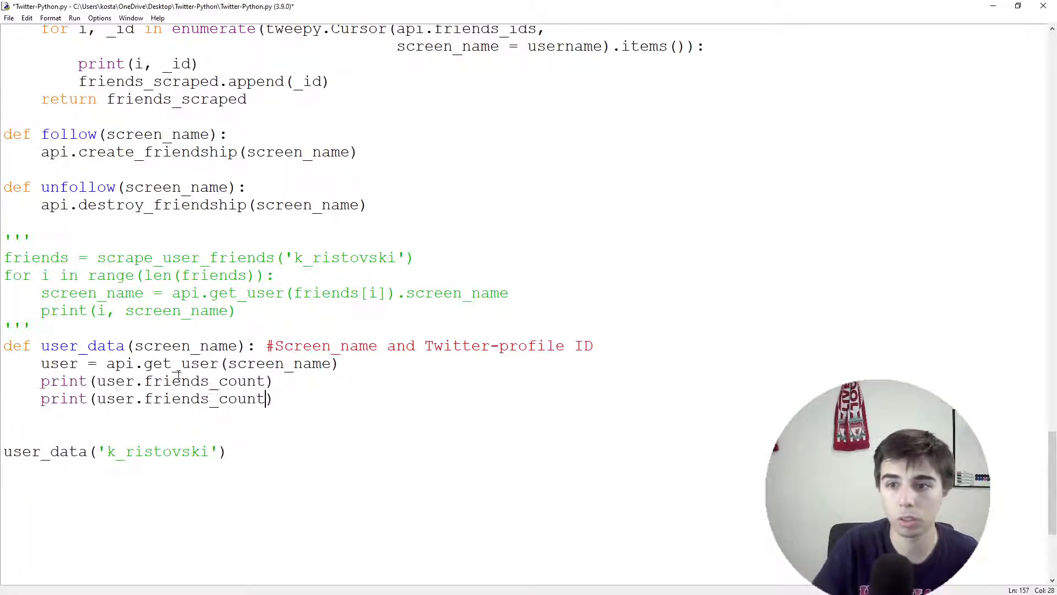
{"action": "double_click", "coordinate": [180, 399]}
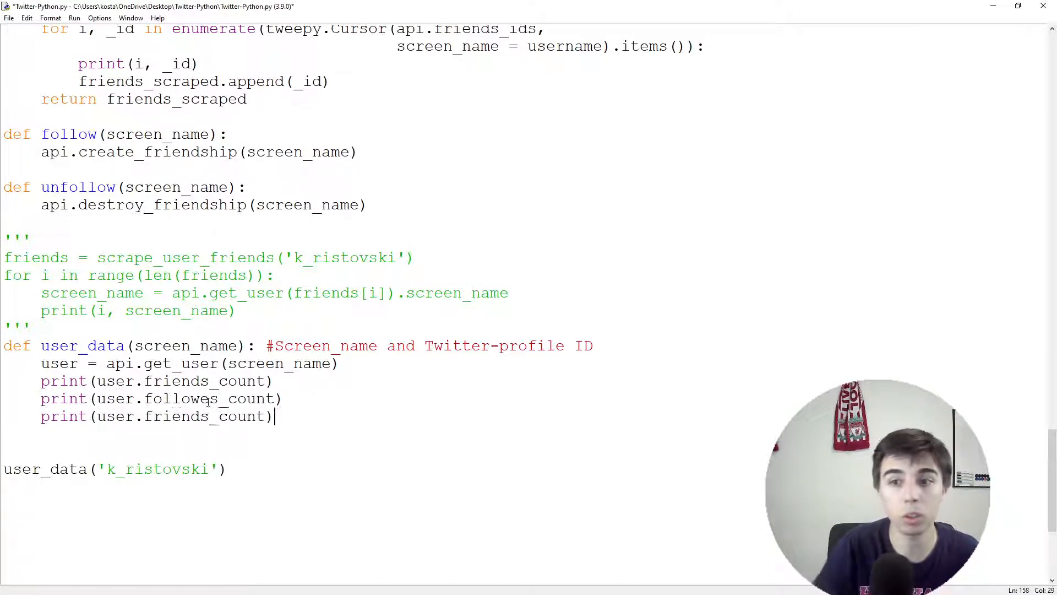
{"action": "type", "text": "descr"}
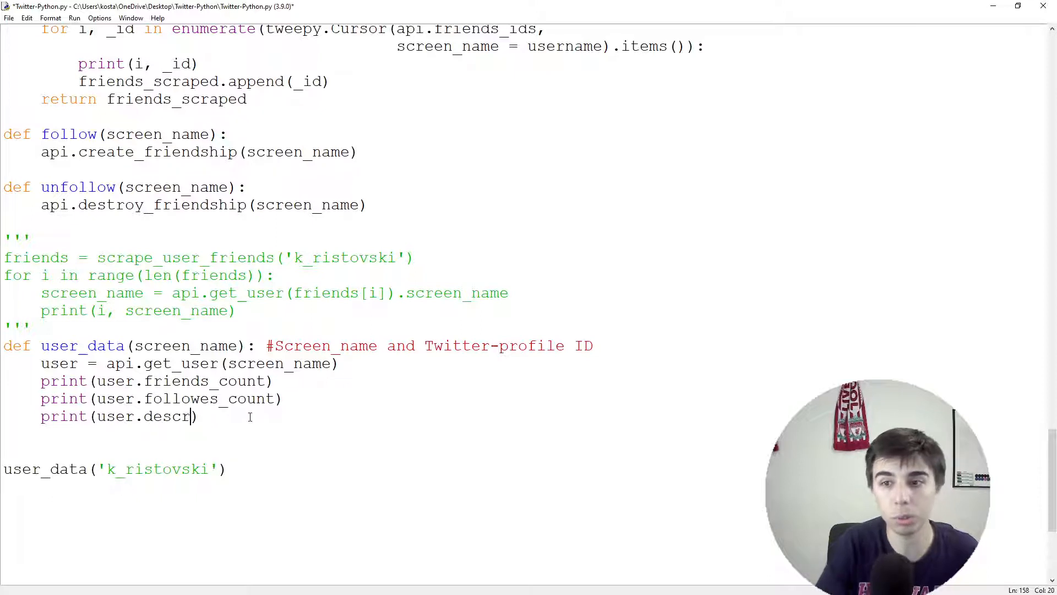
{"action": "type", "text": "iption"}
{"action": "left_click", "coordinate": [161, 398]}
{"action": "type", "text": "r"}
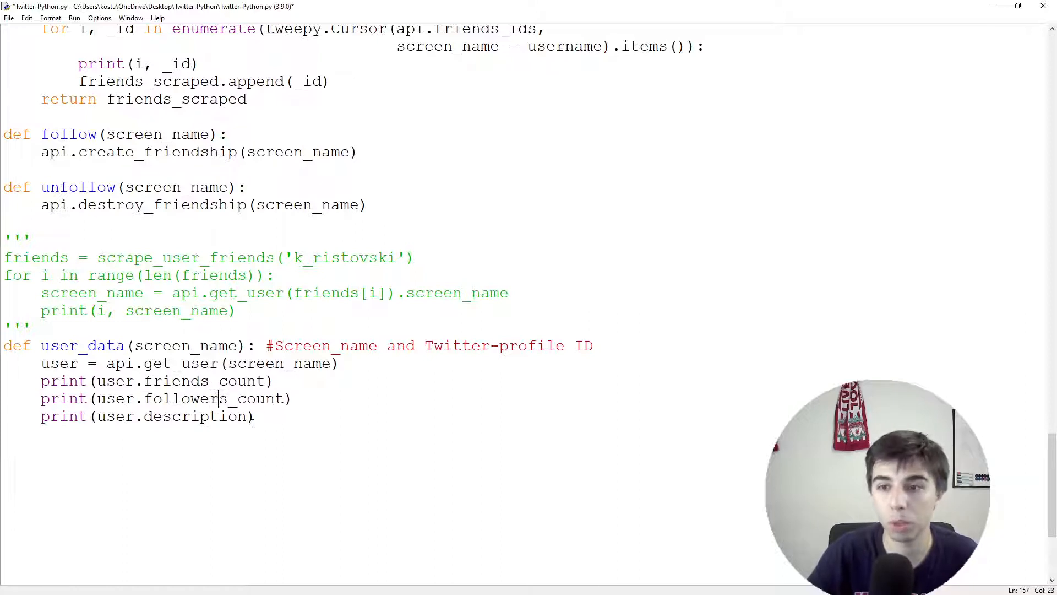
{"action": "triple_click", "coordinate": [166, 398]}
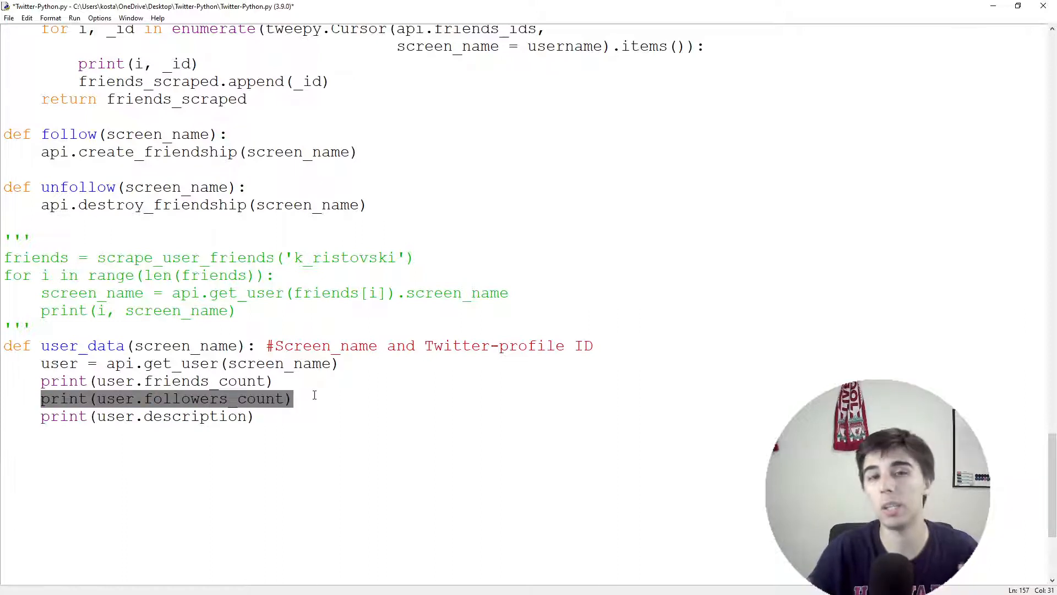
{"action": "left_click", "coordinate": [318, 399]}
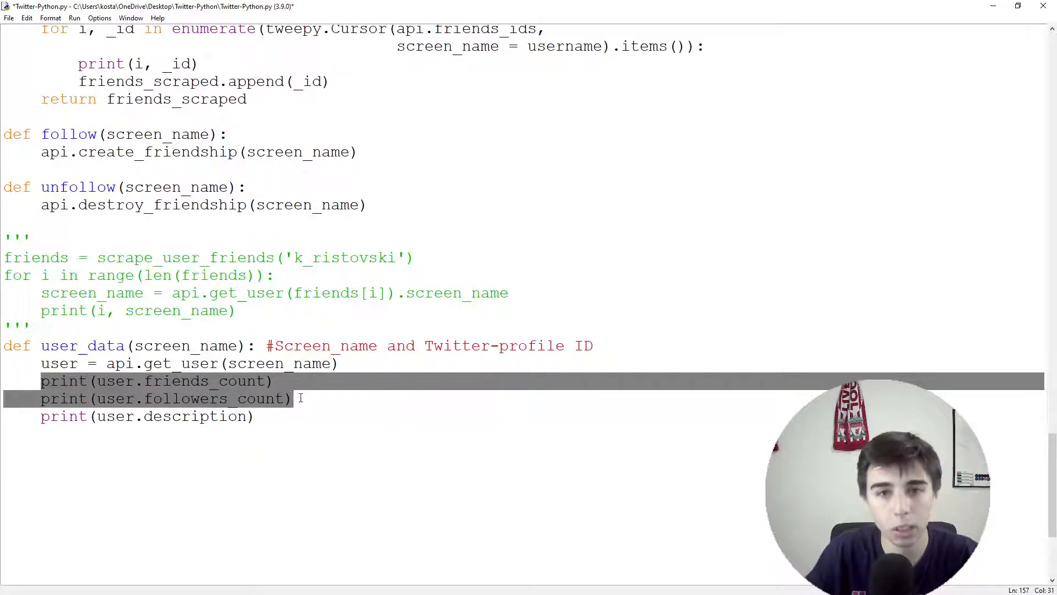
{"action": "left_click", "coordinate": [291, 398]}
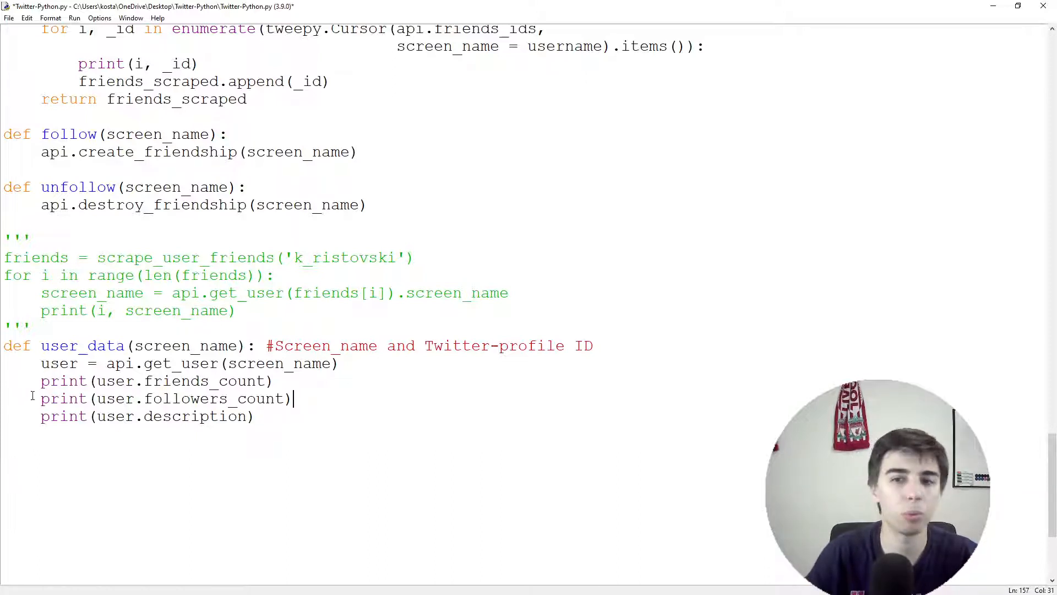
{"action": "triple_click", "coordinate": [166, 399]}
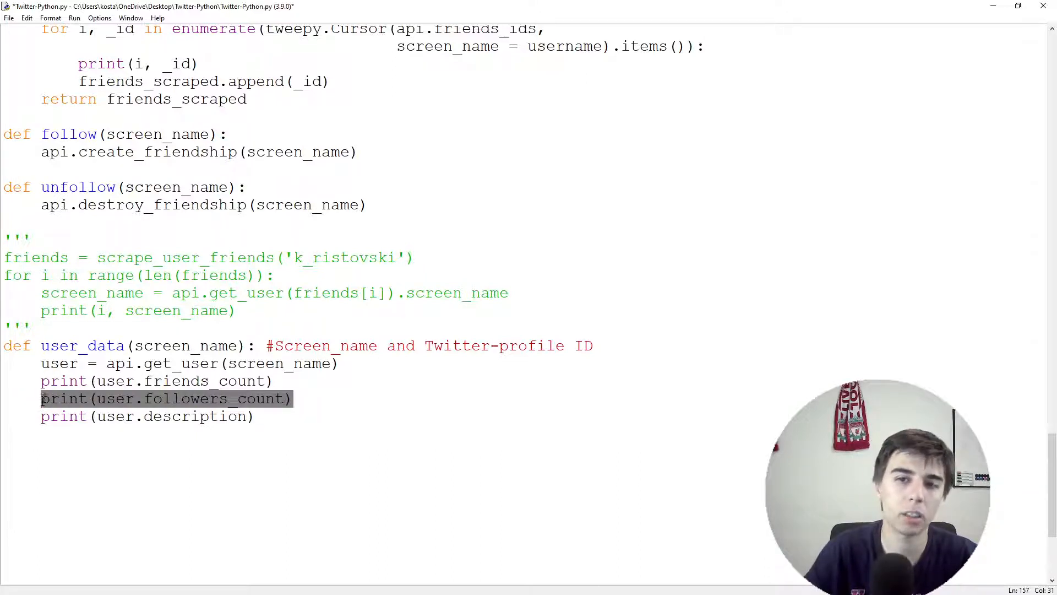
{"action": "left_click", "coordinate": [294, 398]}
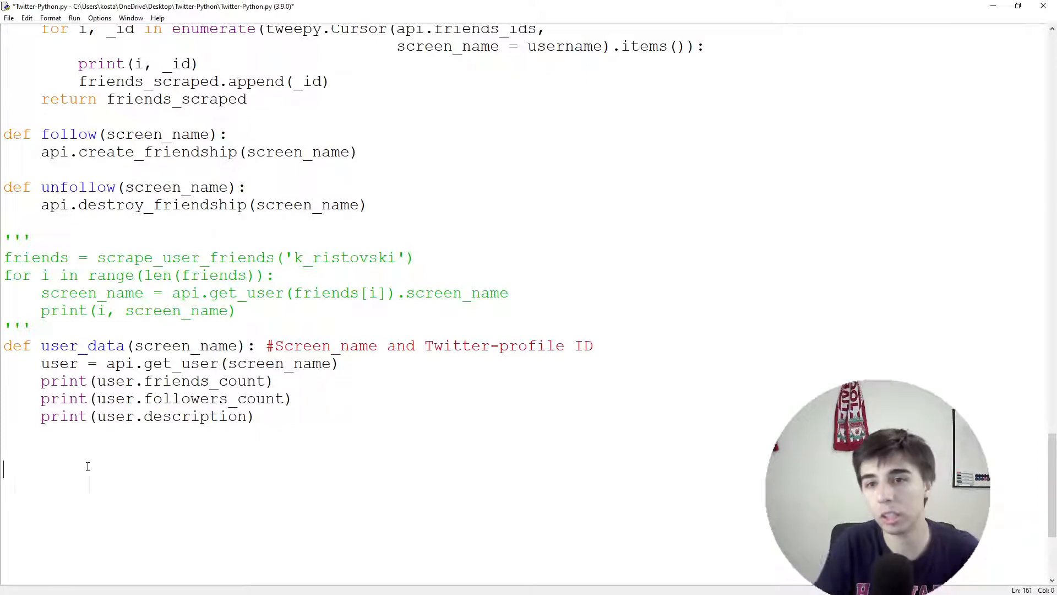
{"action": "type", "text": "user_data()"}
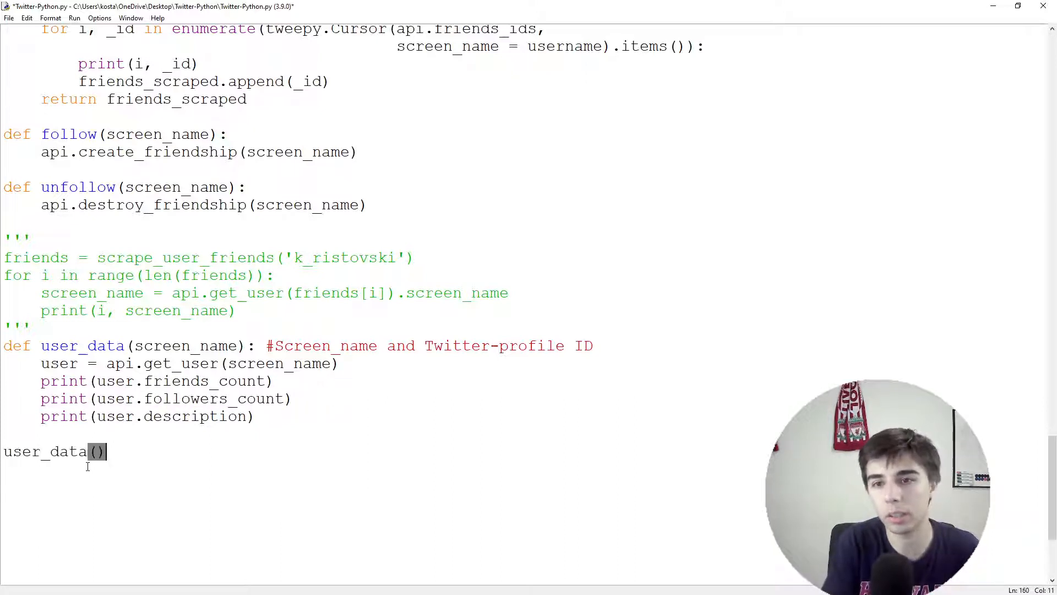
{"action": "type", "text": "'k_r"}
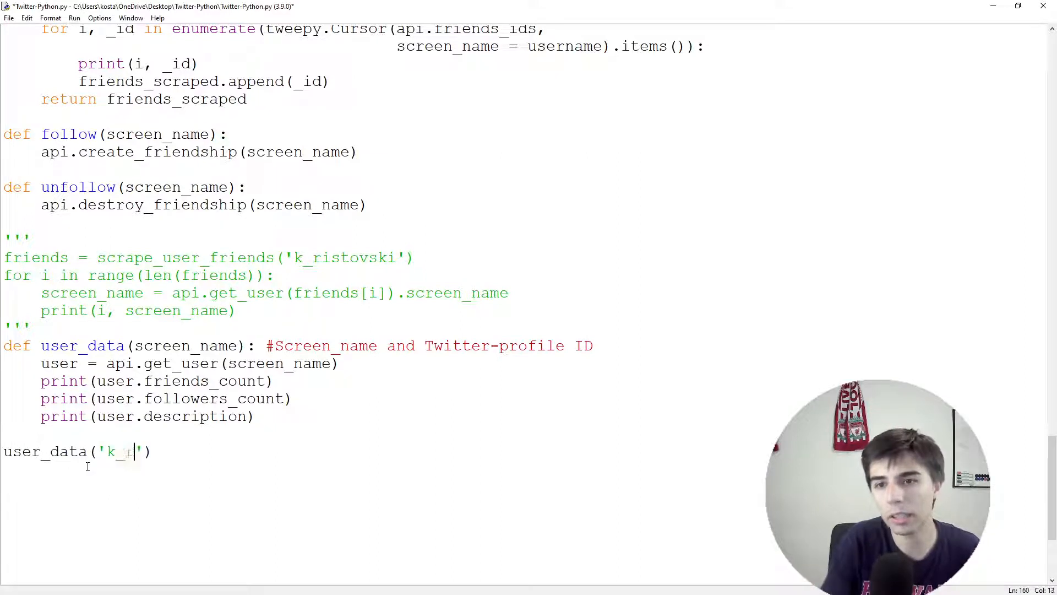
{"action": "type", "text": "istovski"}
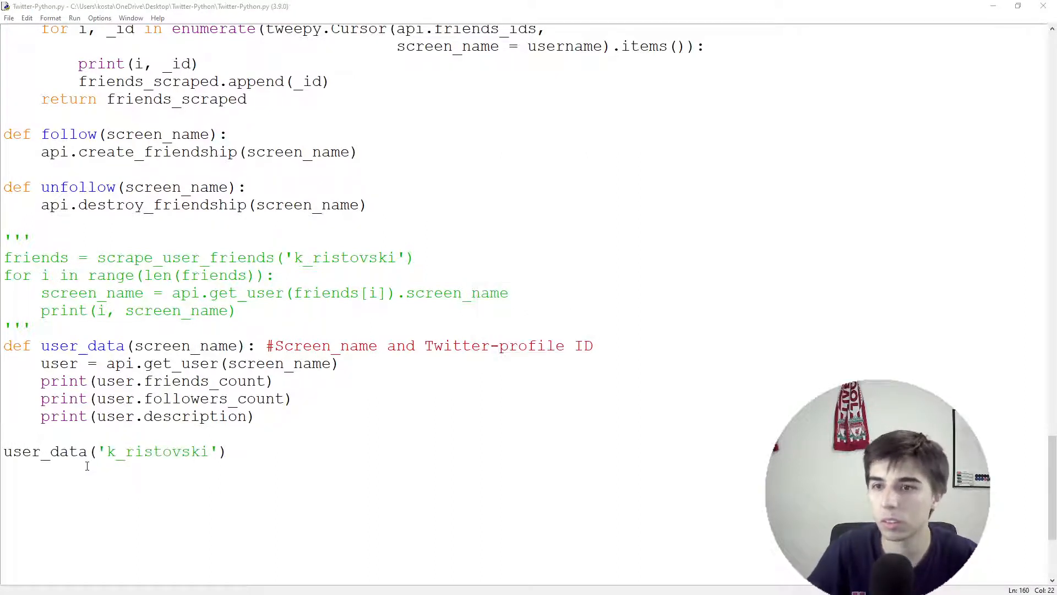